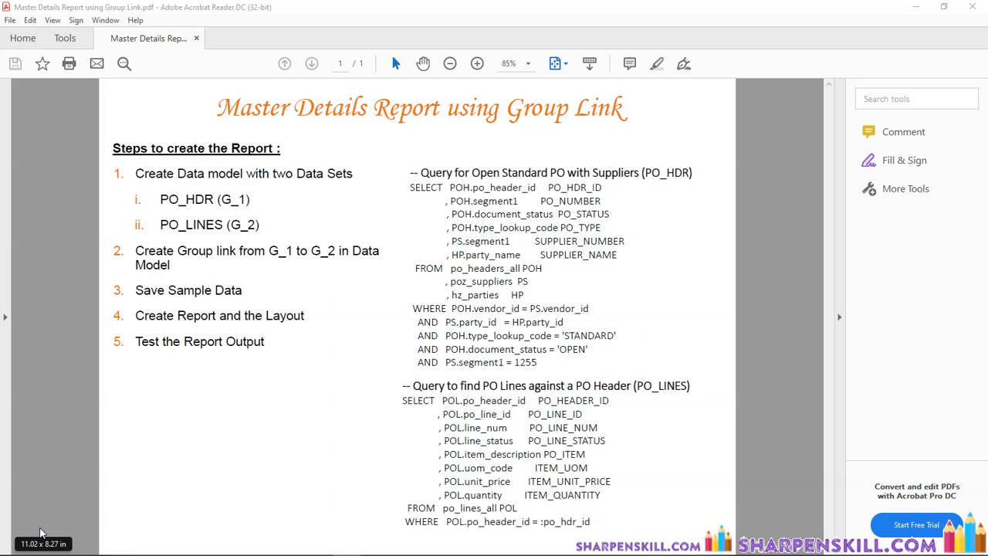
- From the Fusion home page Navigator, go to Tools > Reports and Analytics
{"action": "key", "text": "alt+tab"}
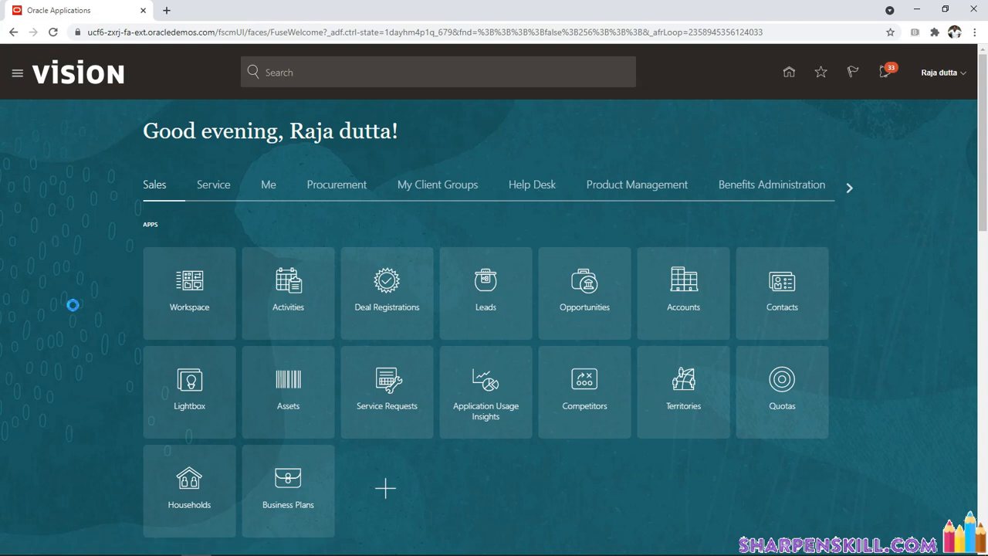
{"action": "left_click", "coordinate": [18, 71]}
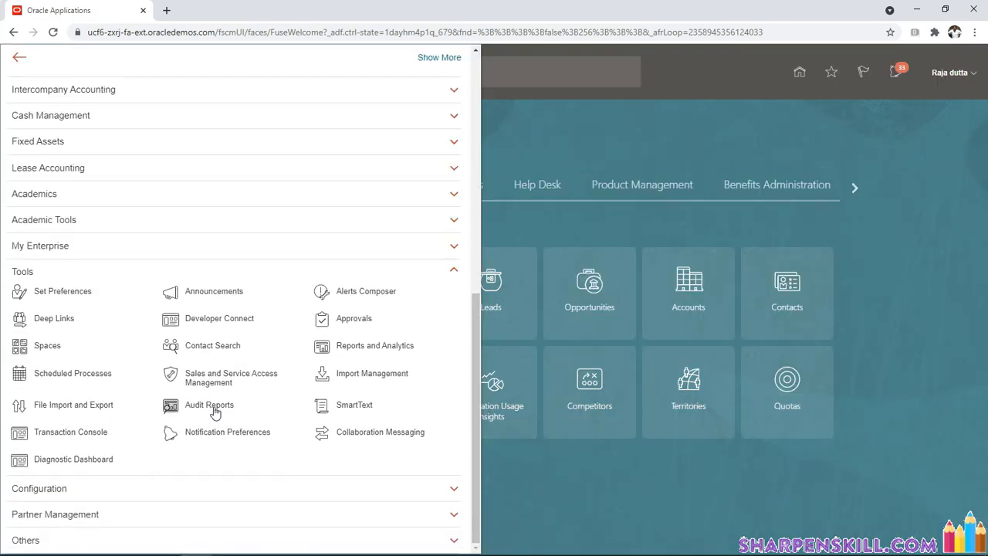
{"action": "mouse_move", "coordinate": [365, 301]}
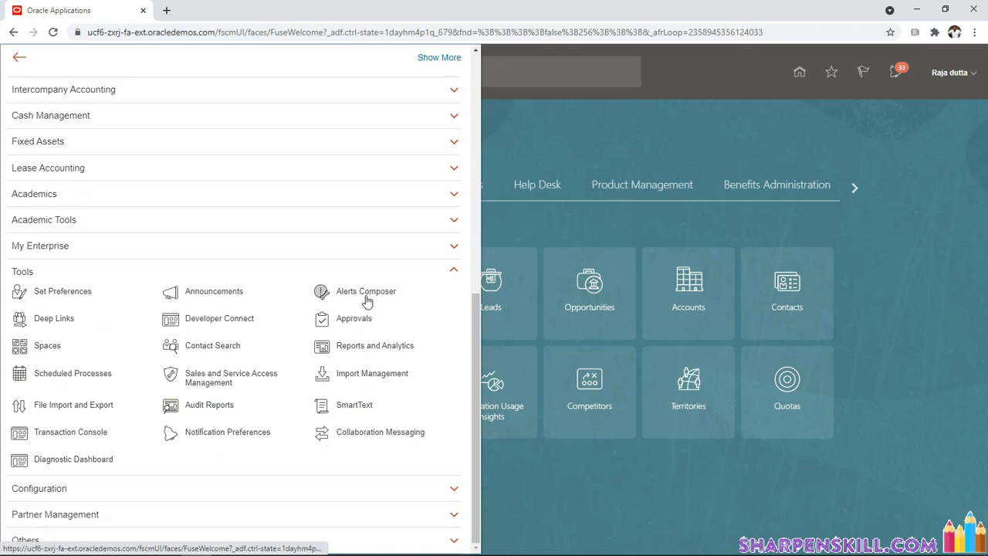
{"action": "mouse_move", "coordinate": [304, 421]}
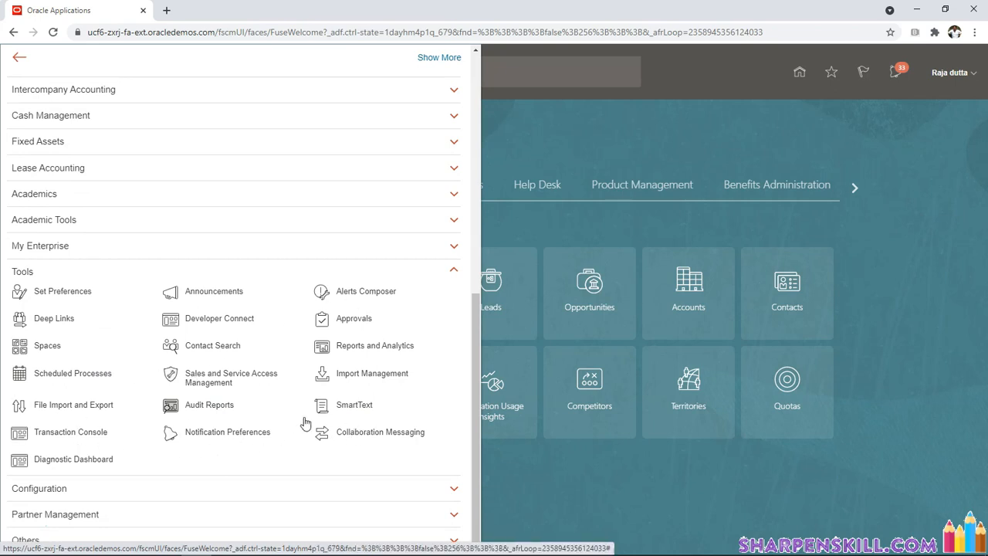
{"action": "left_click", "coordinate": [375, 346]}
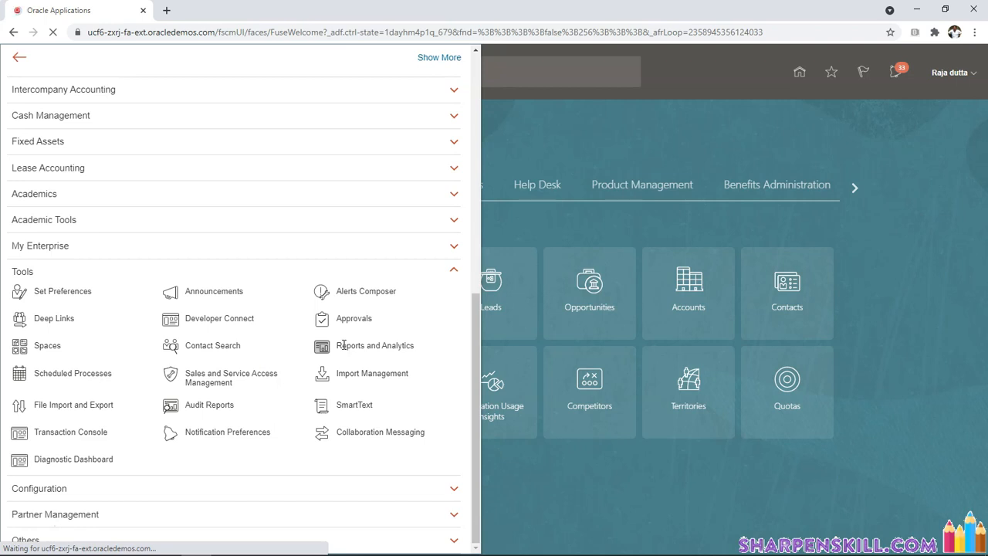
- Start a new, untitled BI Publisher data model
{"action": "left_click", "coordinate": [374, 345]}
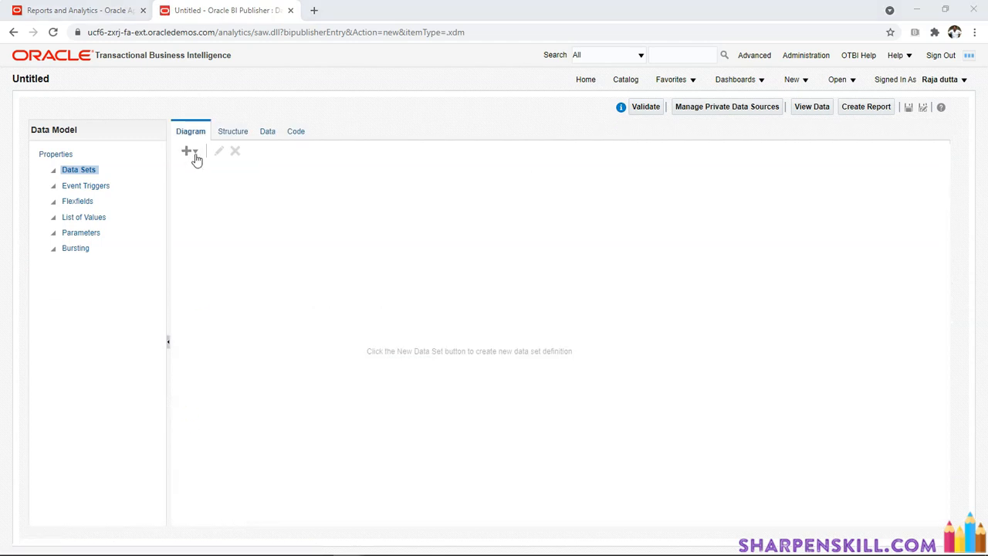
- Begin a SQL query data set named PO_HDR on ApplicationDB_FSCM
{"action": "left_click", "coordinate": [189, 150]}
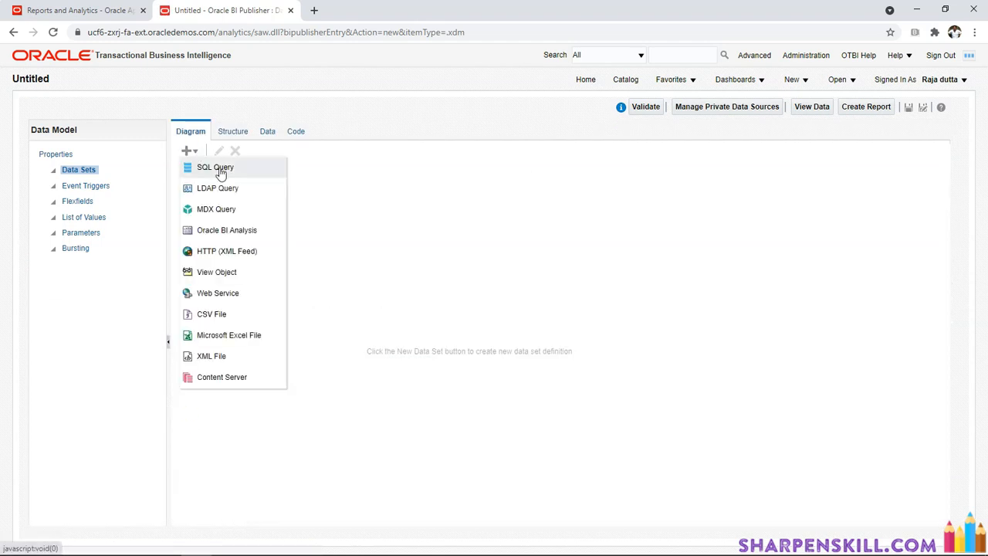
{"action": "left_click", "coordinate": [214, 167]}
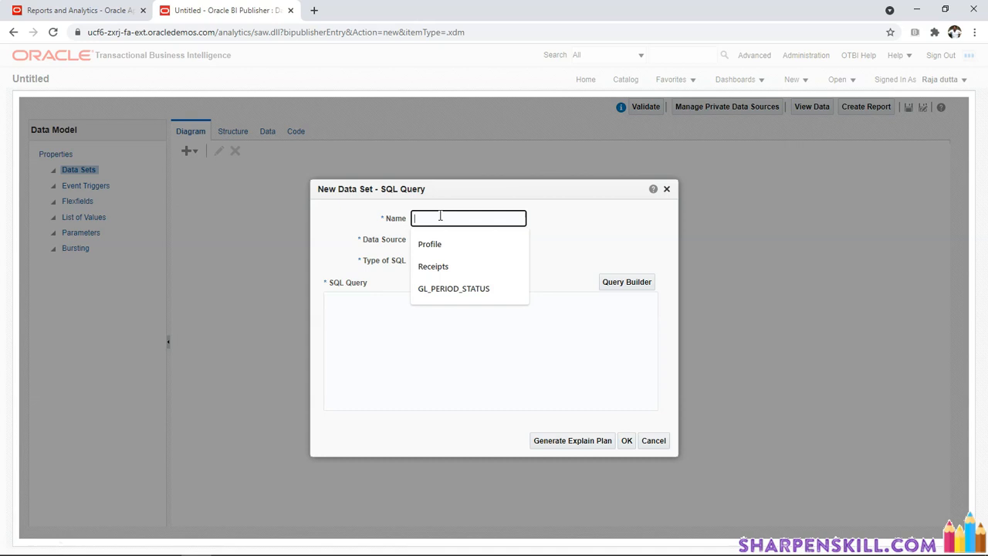
{"action": "type", "text": "PO_HDR"}
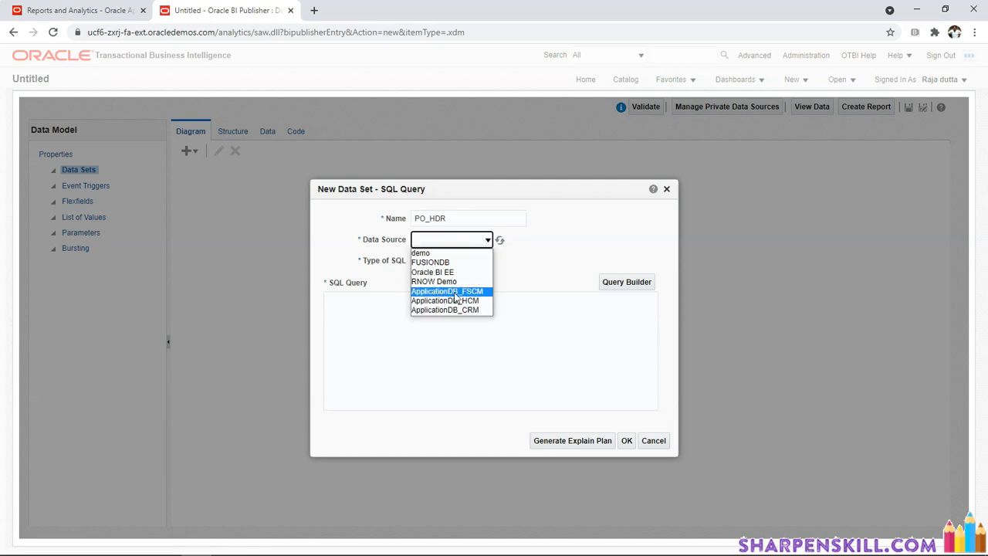
{"action": "key", "text": "alt+tab"}
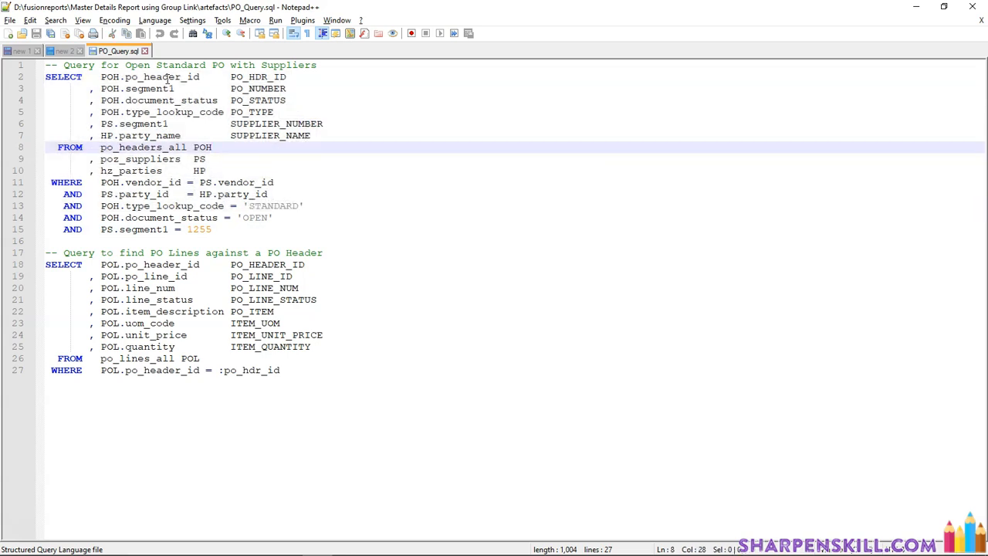
- Copy the PO header query from PO_Query.sql into PO_HDR's SQL query box
{"action": "double_click", "coordinate": [144, 77]}
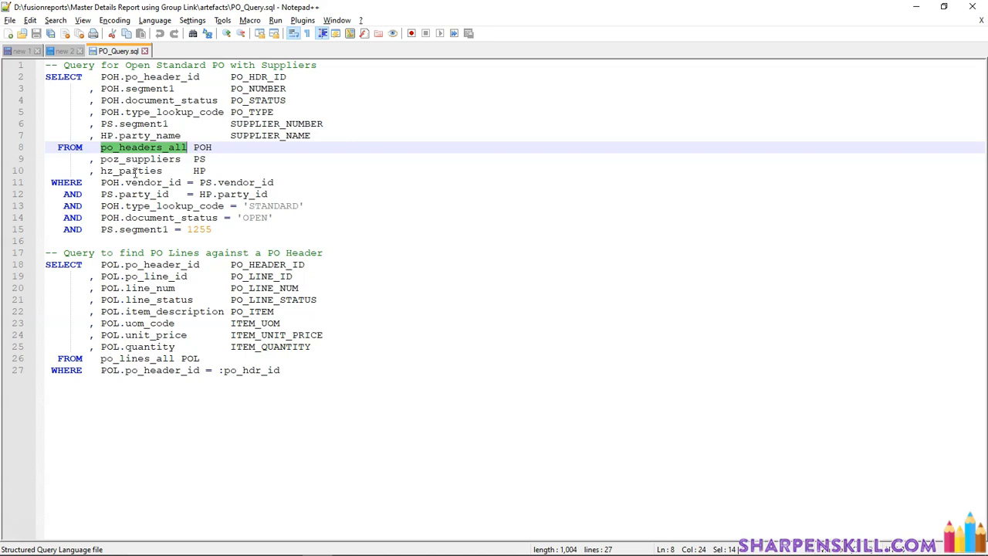
{"action": "double_click", "coordinate": [140, 159]}
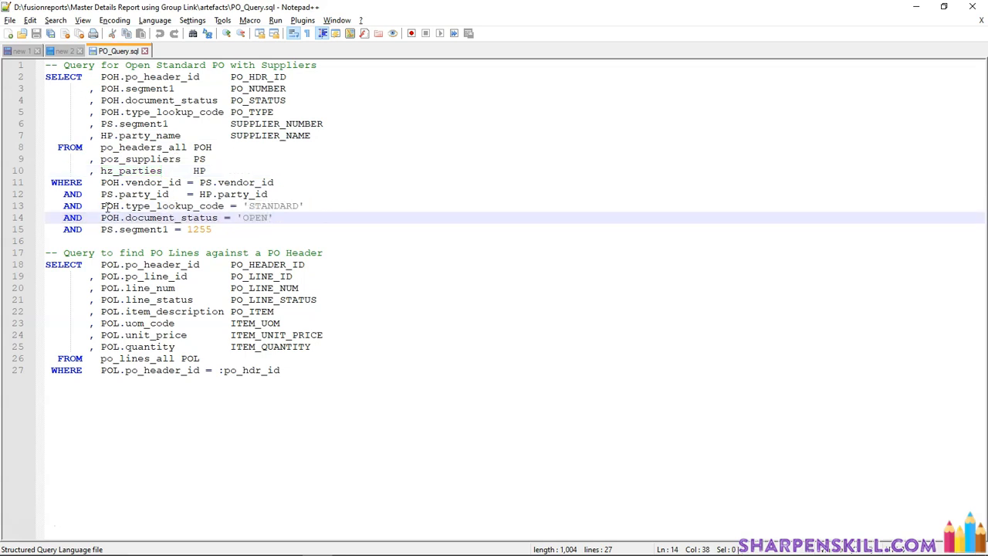
{"action": "left_click_drag", "start_coordinate": [100, 206], "coordinate": [301, 205]}
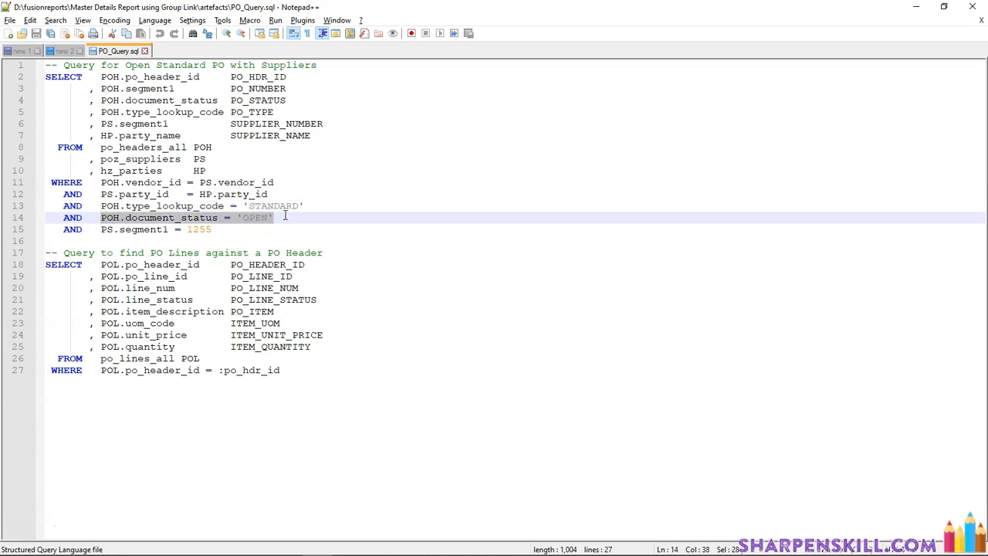
{"action": "mouse_move", "coordinate": [257, 159]}
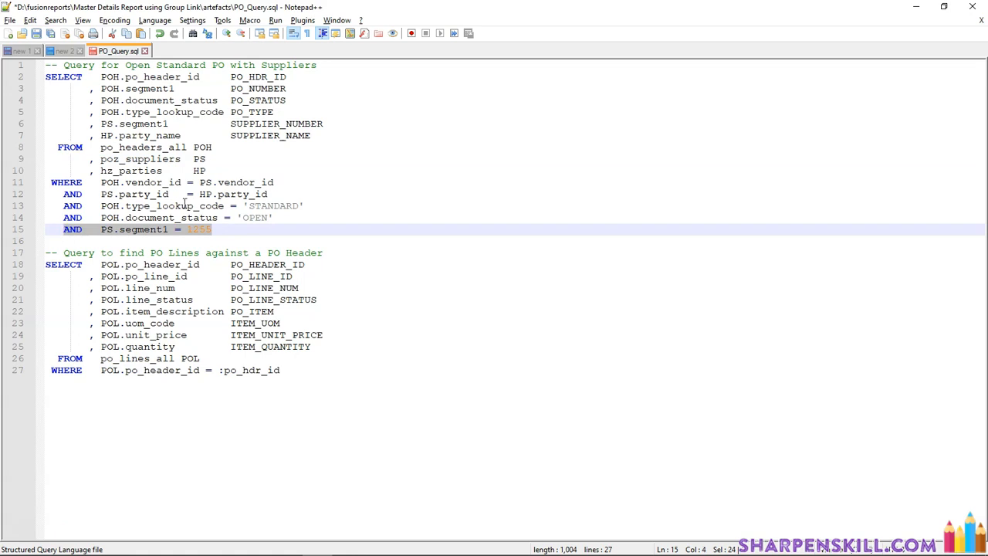
{"action": "left_click", "coordinate": [240, 229]}
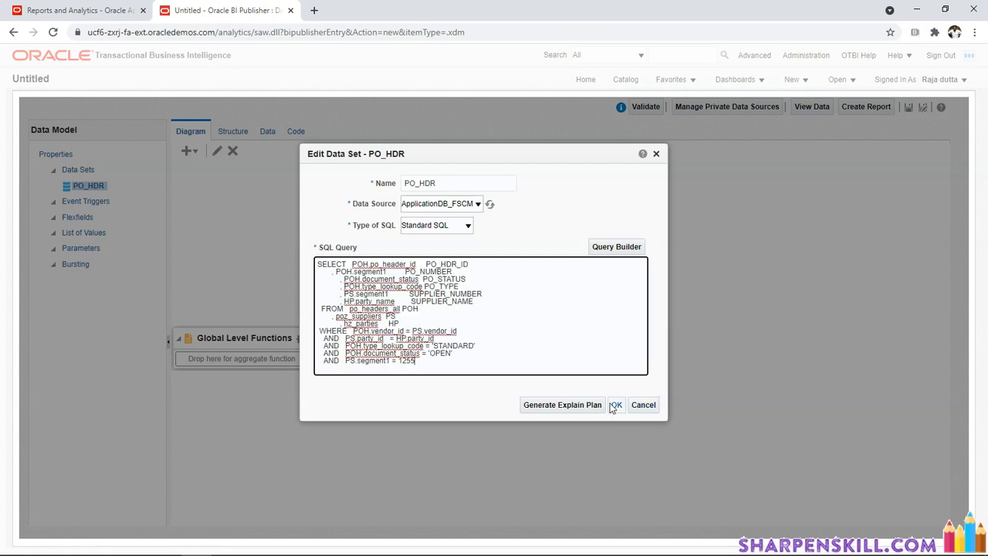
- Confirm PO_HDR and preview its open standard PO header rows
{"action": "left_click", "coordinate": [616, 404]}
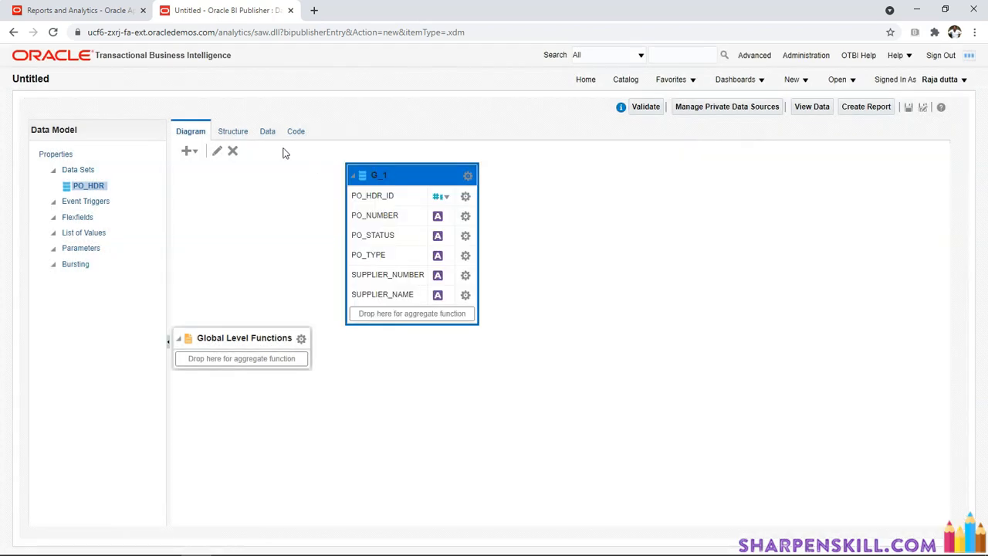
{"action": "left_click", "coordinate": [267, 131]}
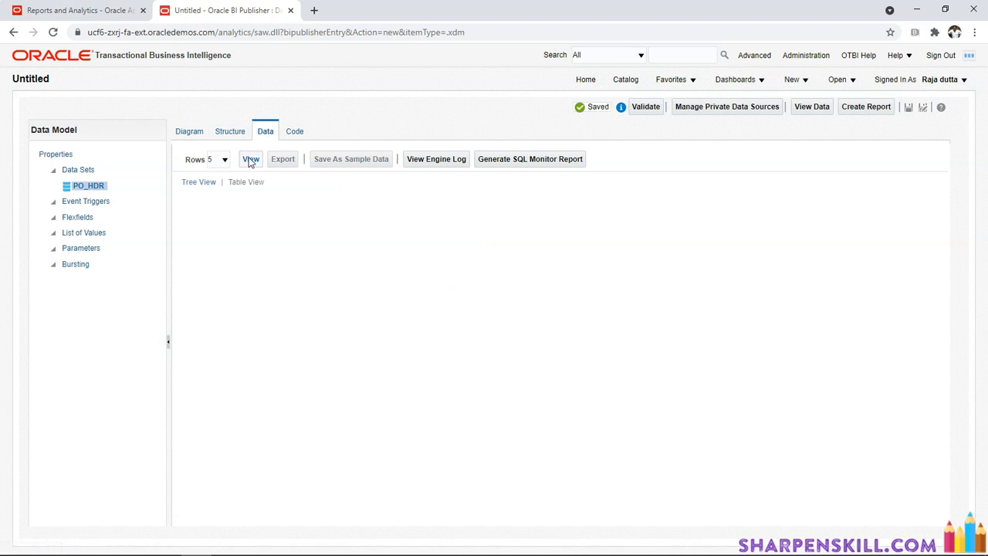
{"action": "left_click", "coordinate": [250, 159]}
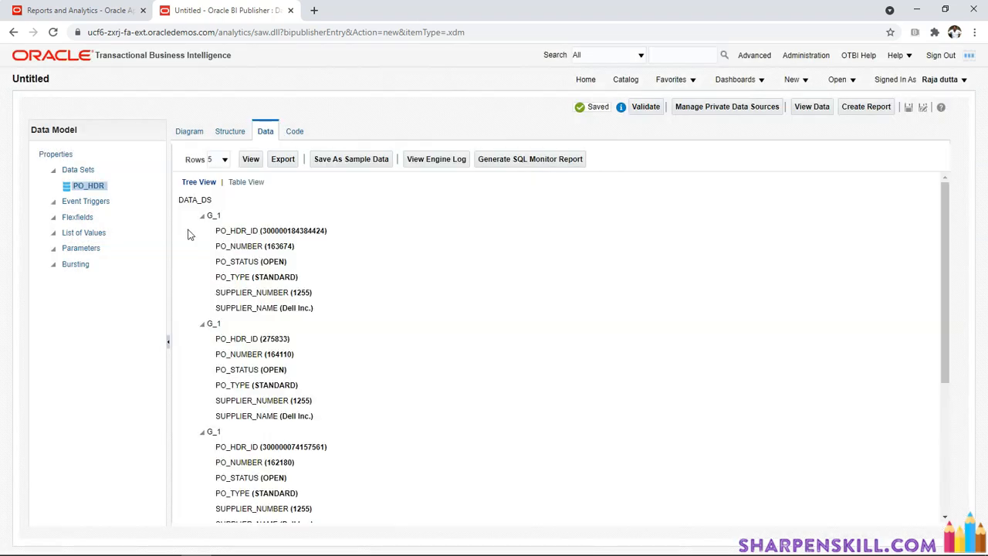
{"action": "scroll", "scroll_direction": "down", "scroll_amount": 3}
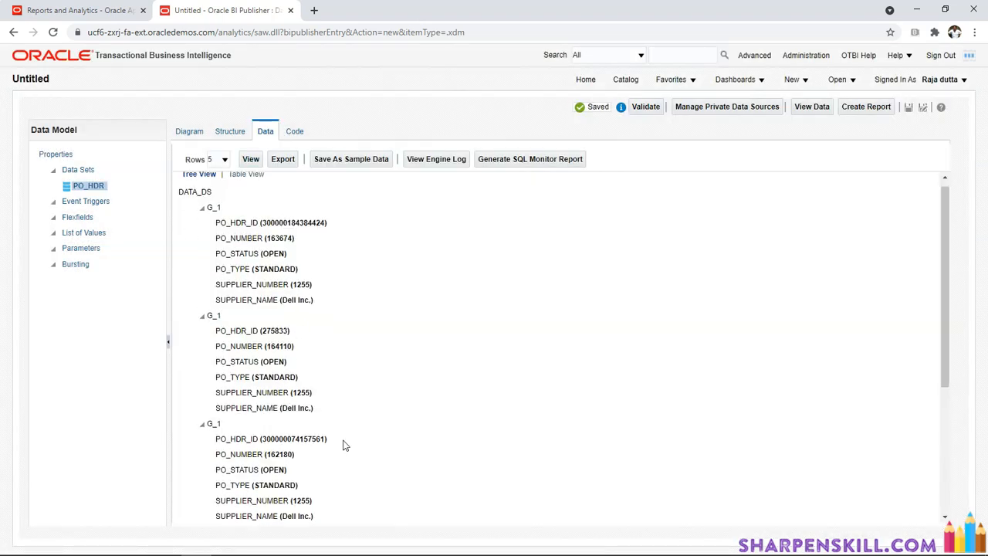
{"action": "scroll", "scroll_direction": "down", "scroll_amount": 3}
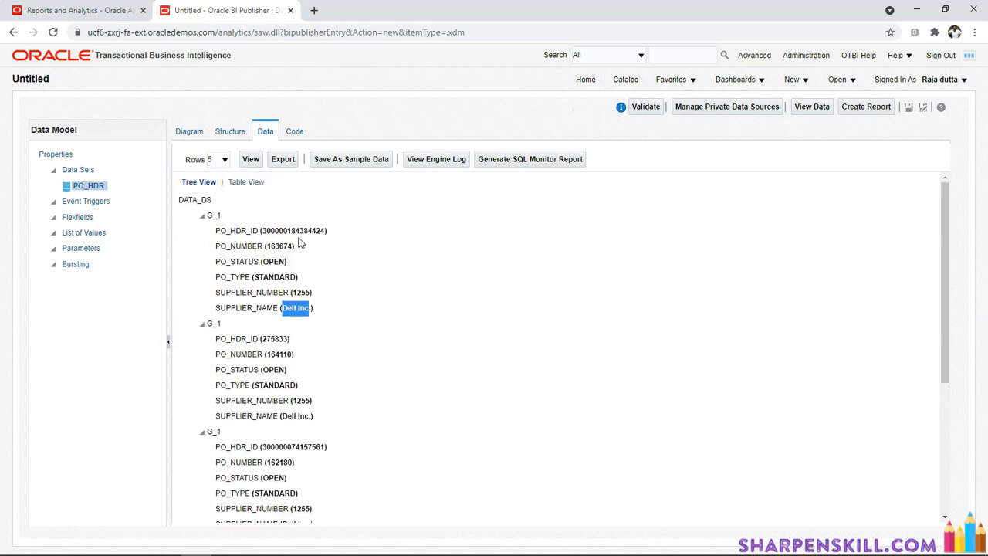
{"action": "mouse_move", "coordinate": [302, 229]}
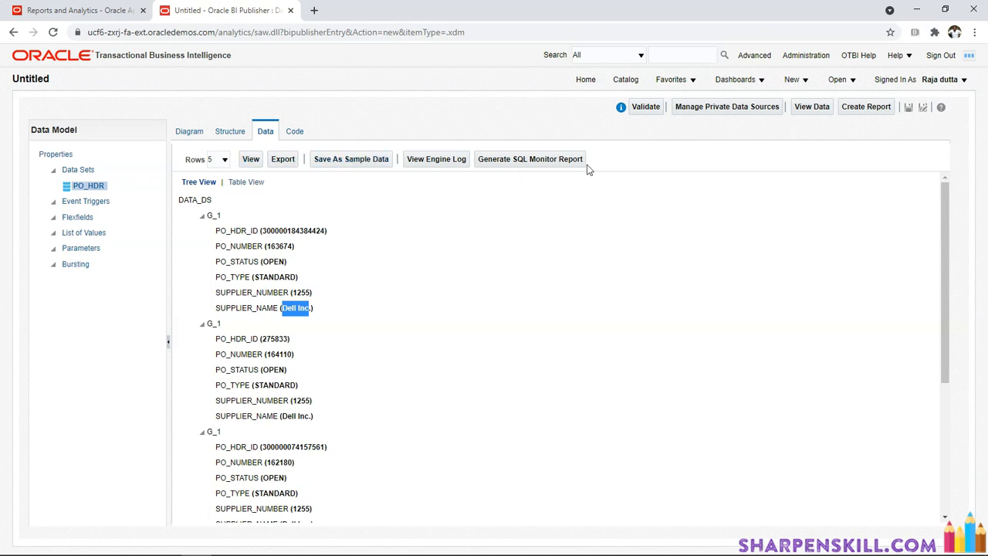
{"action": "mouse_move", "coordinate": [348, 256]}
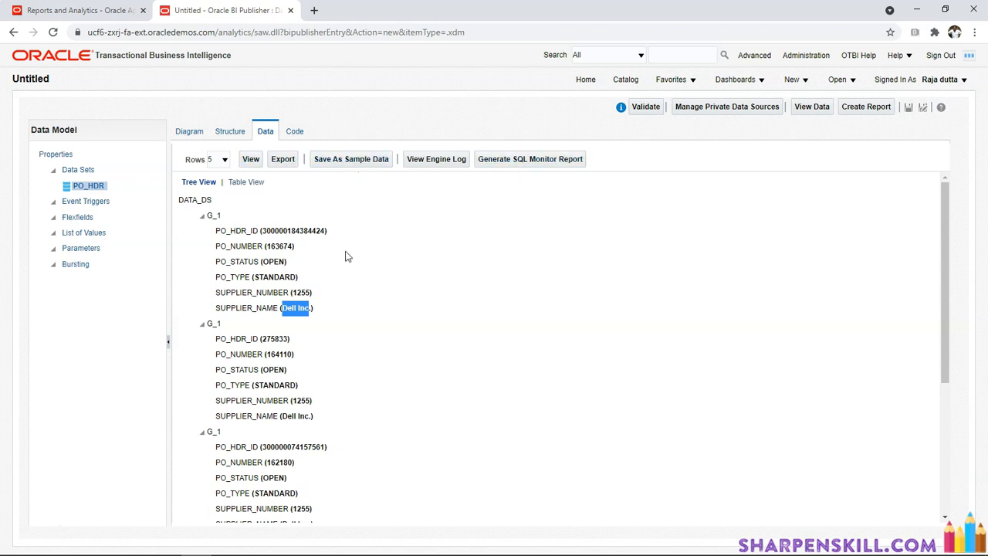
- Save the previewed PO header rows as the model's sample data
{"action": "left_click", "coordinate": [350, 159]}
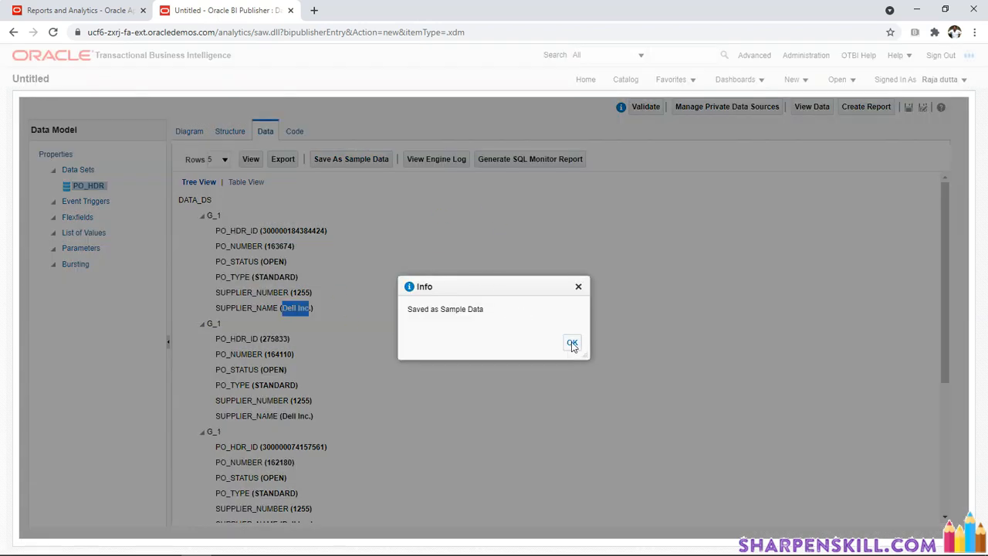
{"action": "left_click", "coordinate": [571, 342]}
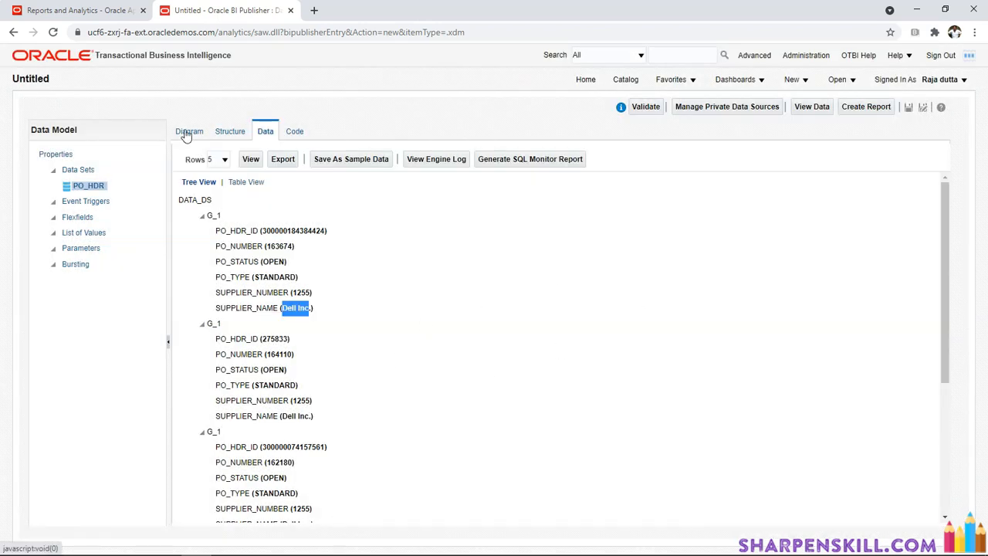
- Begin a second SQL data set named PO_LINES on ApplicationDB_FSCM
{"action": "left_click", "coordinate": [189, 130]}
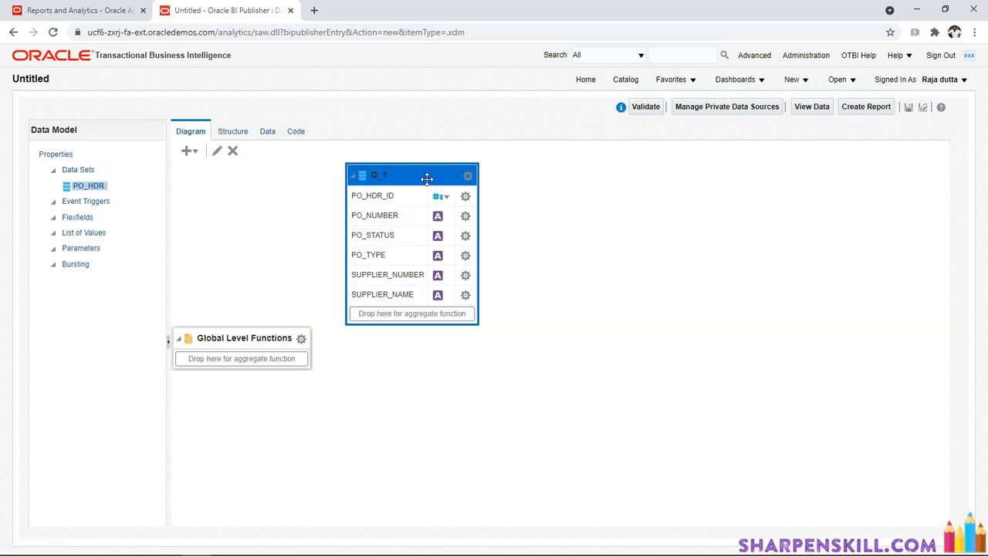
{"action": "mouse_move", "coordinate": [197, 154]}
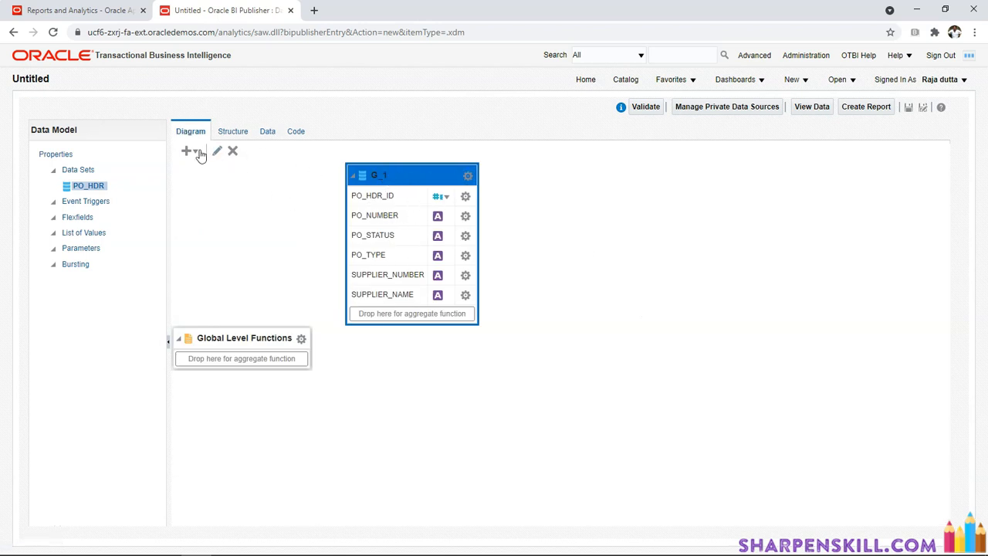
{"action": "left_click", "coordinate": [190, 151]}
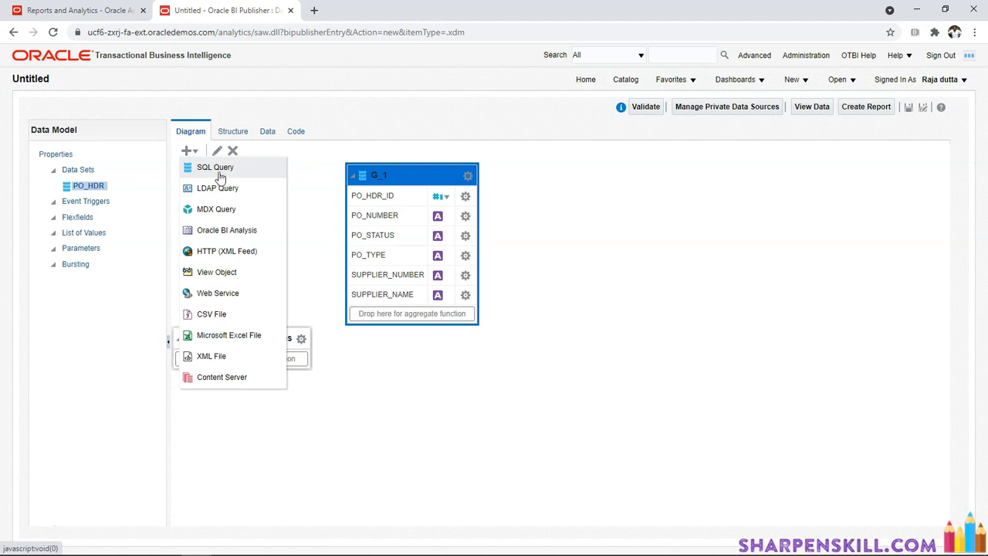
{"action": "left_click", "coordinate": [215, 167]}
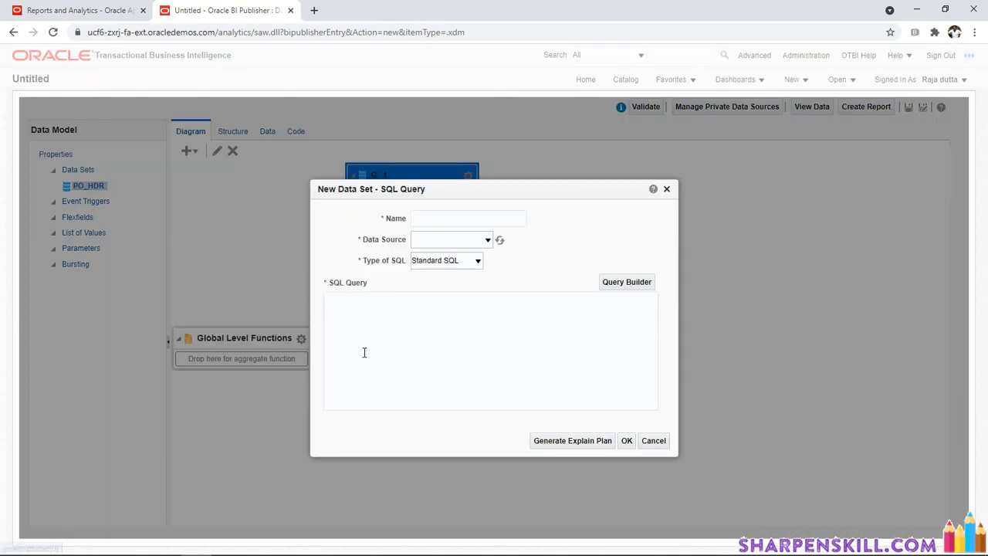
{"action": "left_click", "coordinate": [468, 218]}
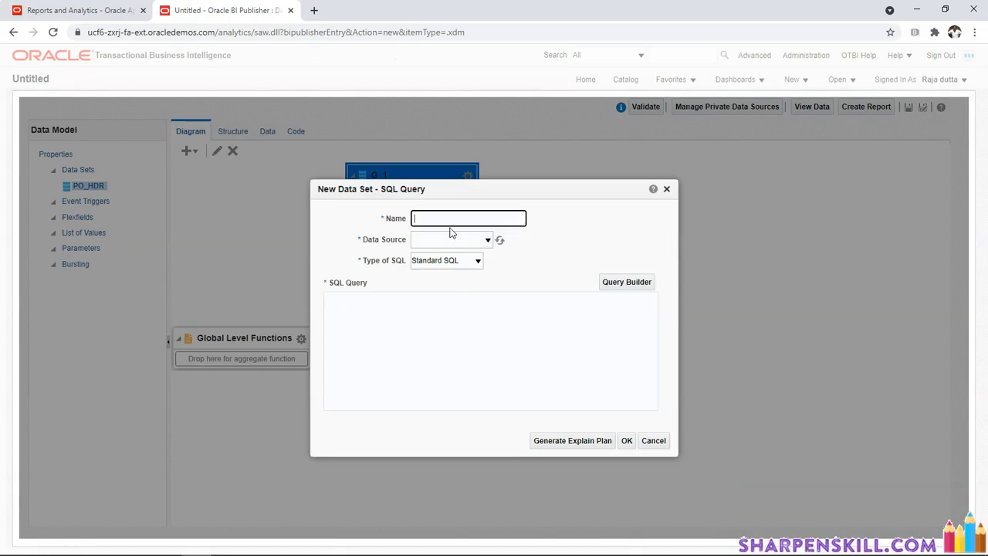
{"action": "type", "text": "PO_LINES"}
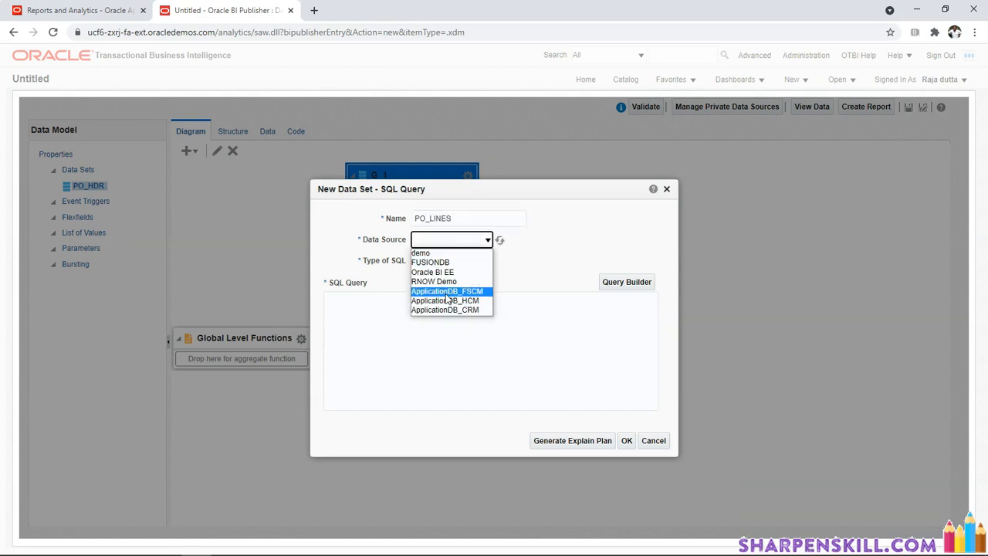
{"action": "left_click", "coordinate": [315, 541]}
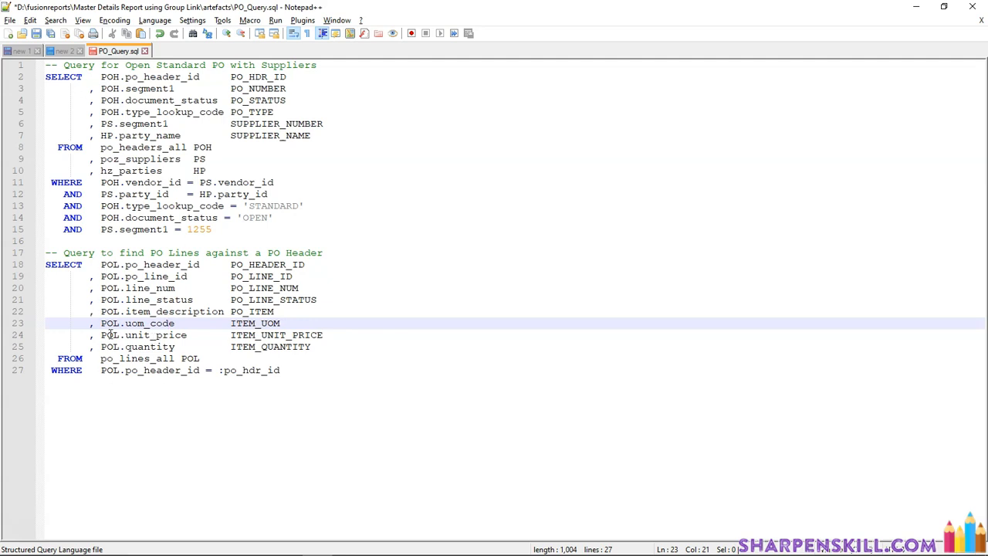
- Check PO_HDR_ID against :po_hdr_id and copy the PO lines query (lines 18–27)
{"action": "double_click", "coordinate": [137, 358]}
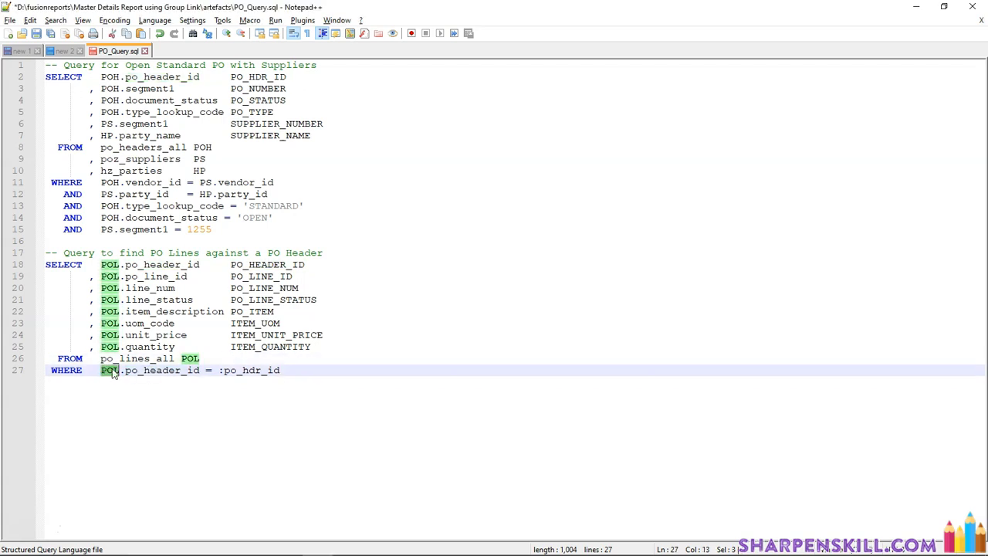
{"action": "double_click", "coordinate": [137, 358]}
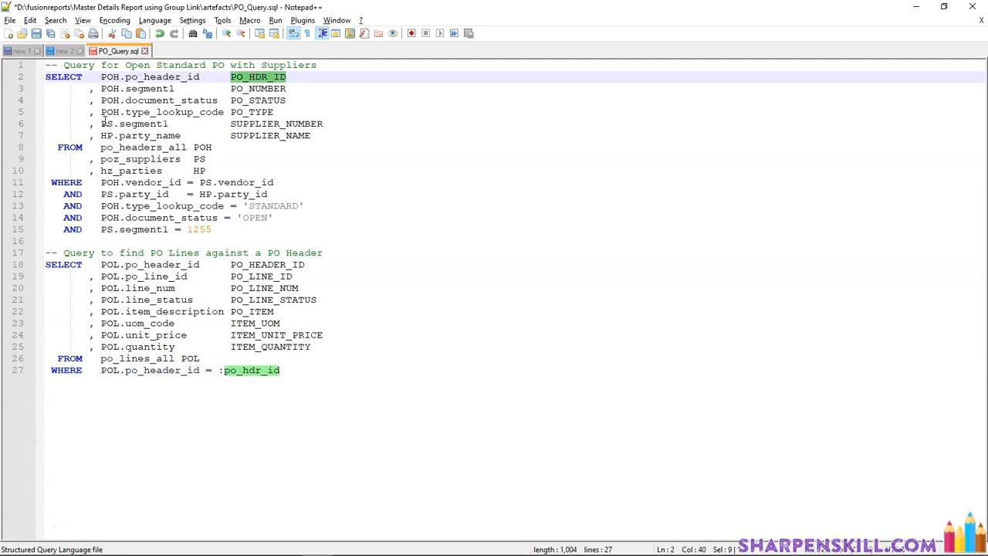
{"action": "left_click", "coordinate": [282, 370]}
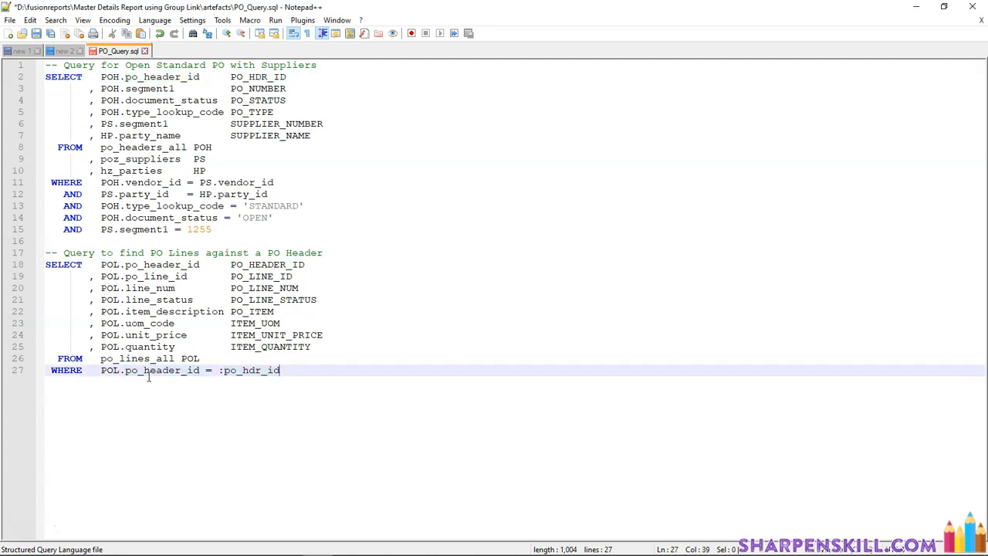
{"action": "double_click", "coordinate": [161, 371]}
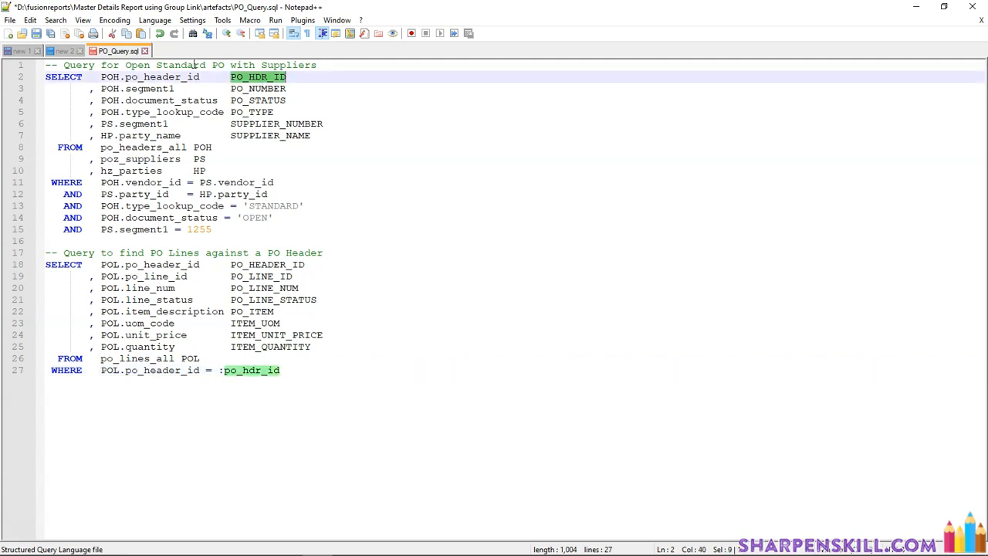
{"action": "mouse_move", "coordinate": [284, 401]}
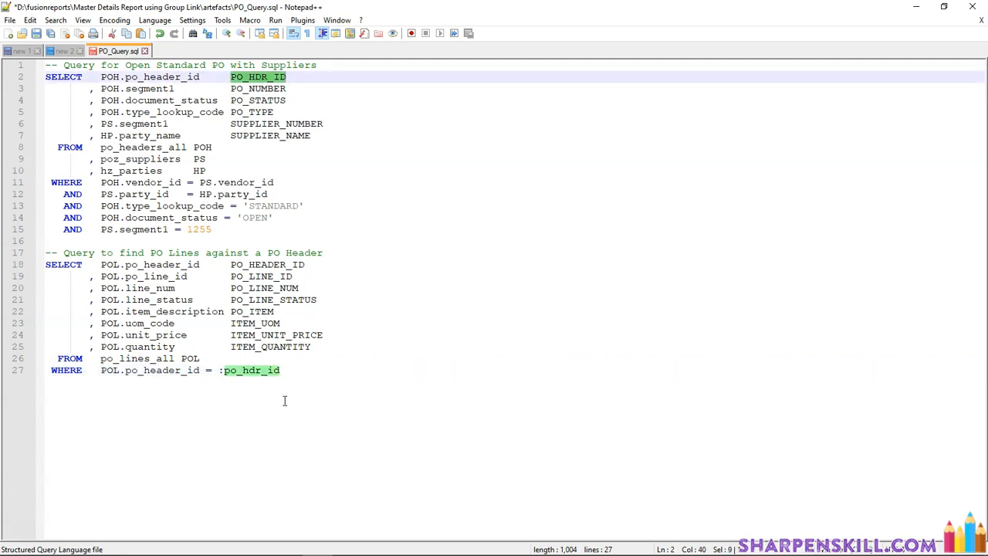
{"action": "left_click_drag", "start_coordinate": [45, 264], "coordinate": [280, 370]}
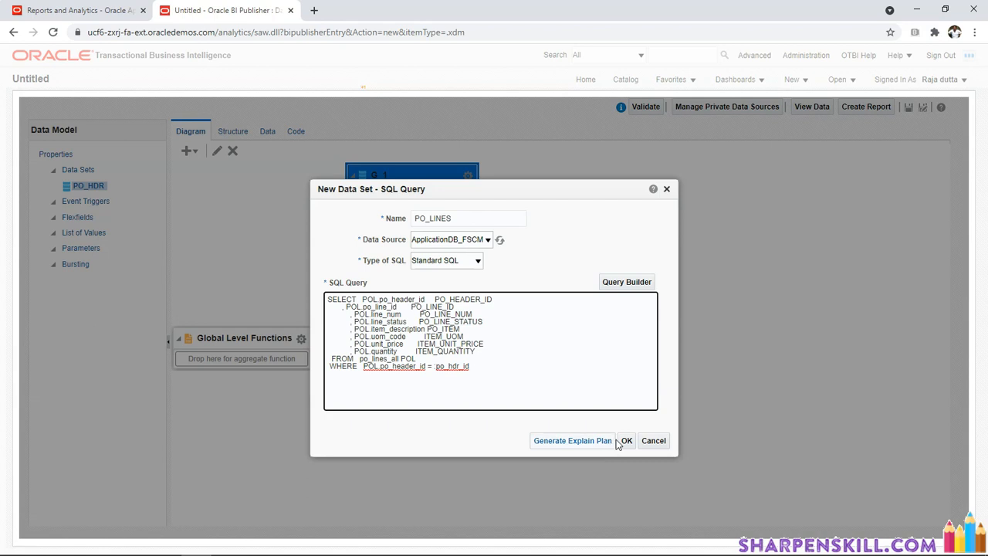
- Save PO_LINES as group G_2, declining to create the po_hdr_id parameter
{"action": "left_click", "coordinate": [627, 441]}
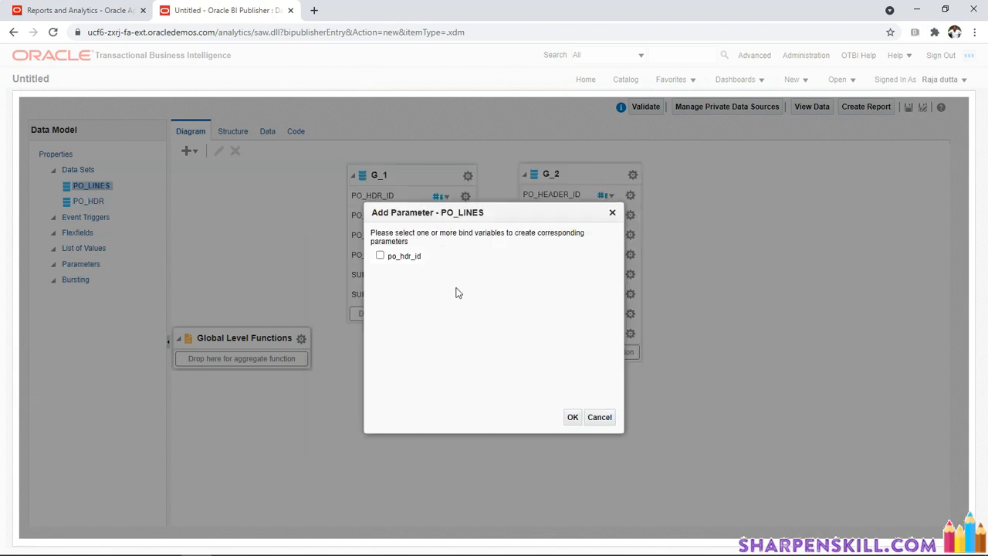
{"action": "mouse_move", "coordinate": [439, 313]}
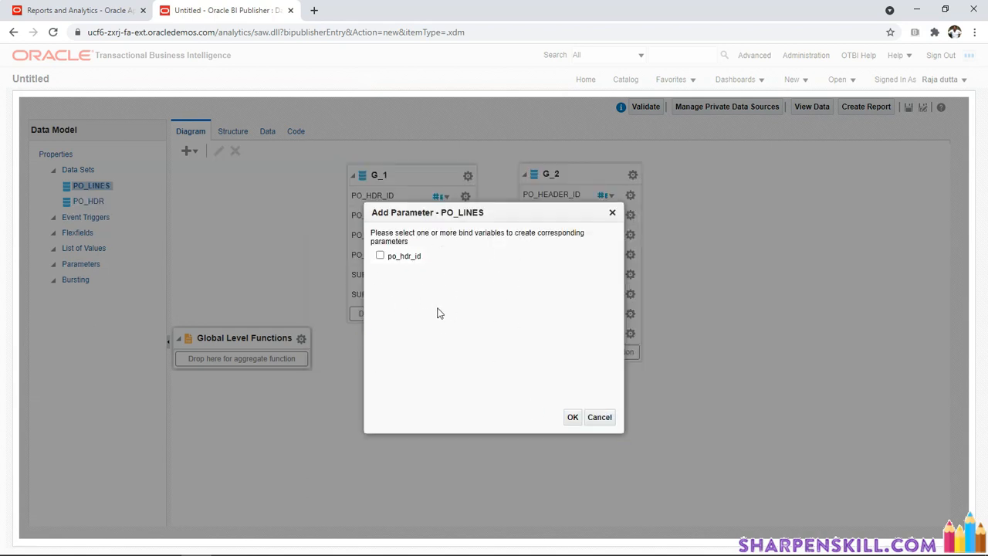
{"action": "mouse_move", "coordinate": [563, 432]}
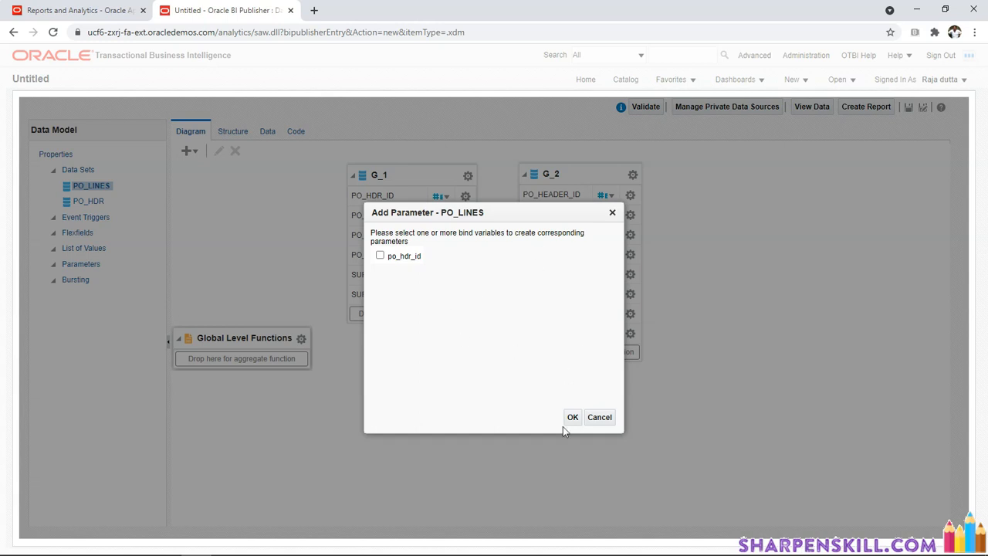
{"action": "mouse_move", "coordinate": [527, 302]}
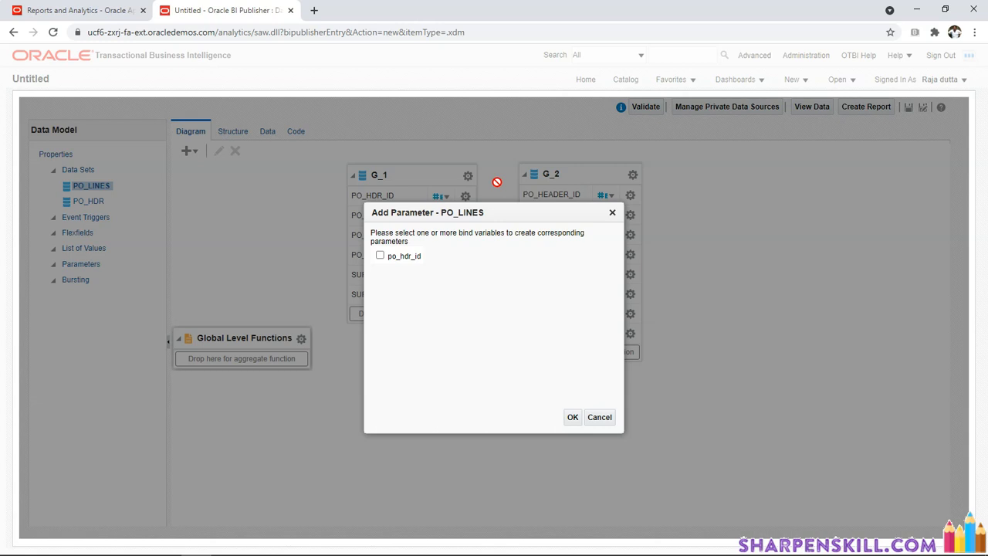
{"action": "left_click", "coordinate": [600, 417]}
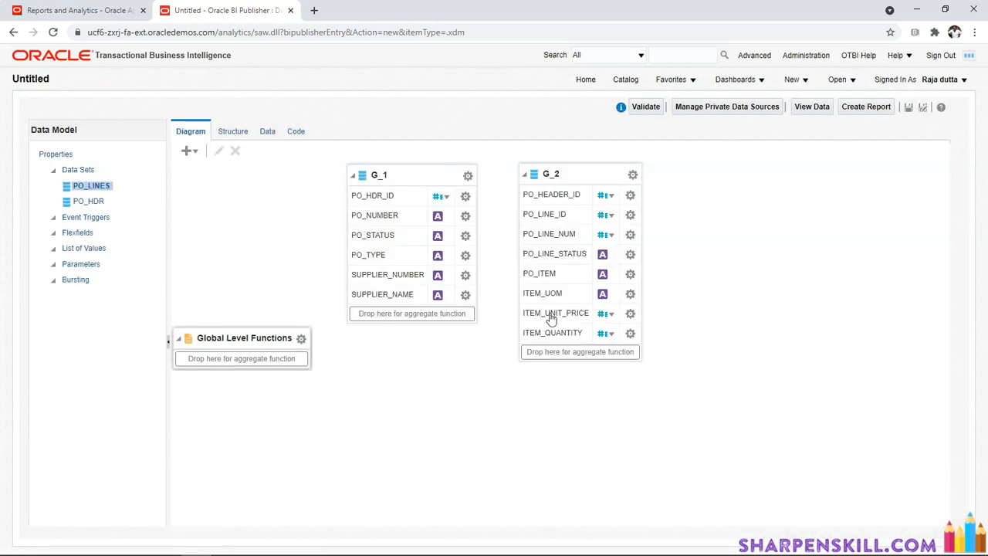
{"action": "mouse_move", "coordinate": [468, 175]}
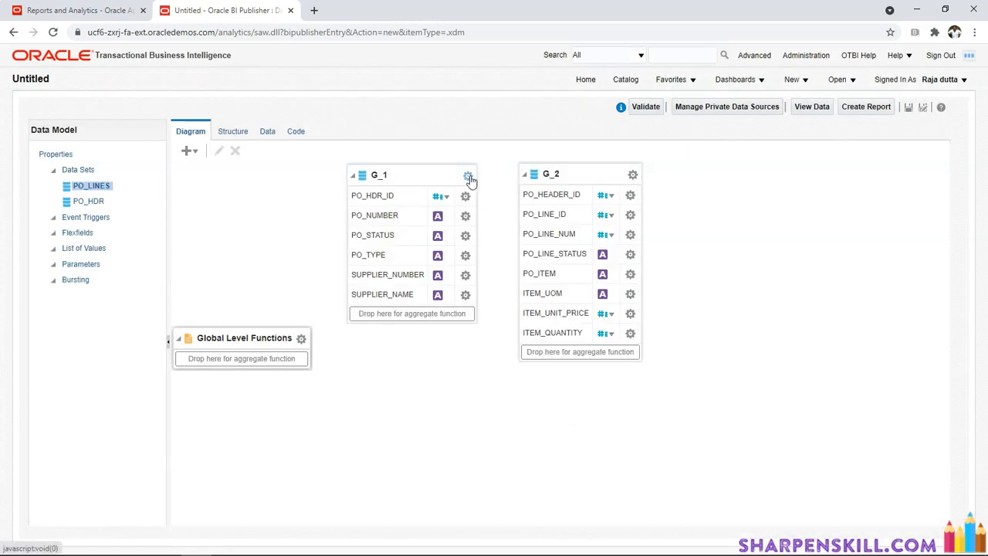
- Create a group link from header group G_1 to lines group G_2
{"action": "left_click", "coordinate": [466, 176]}
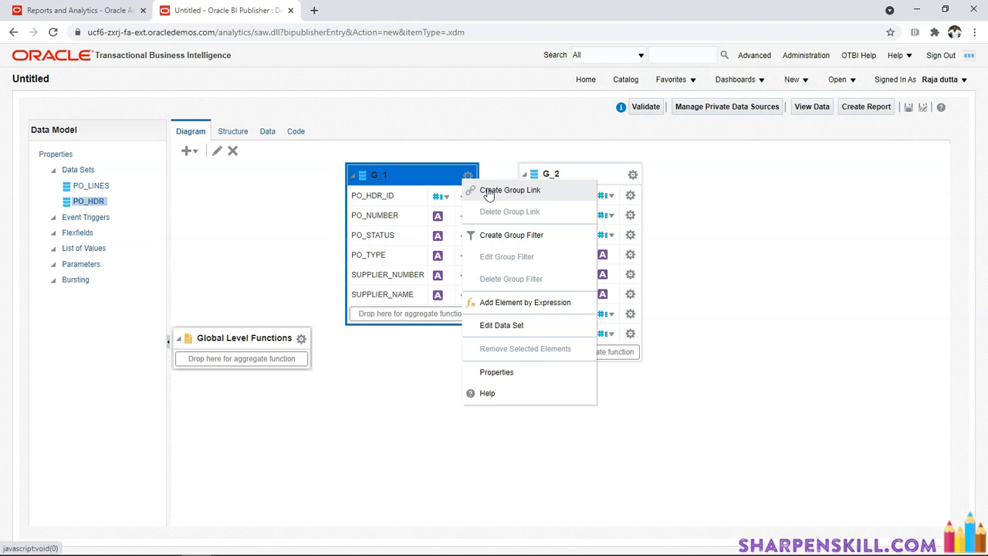
{"action": "left_click", "coordinate": [510, 190]}
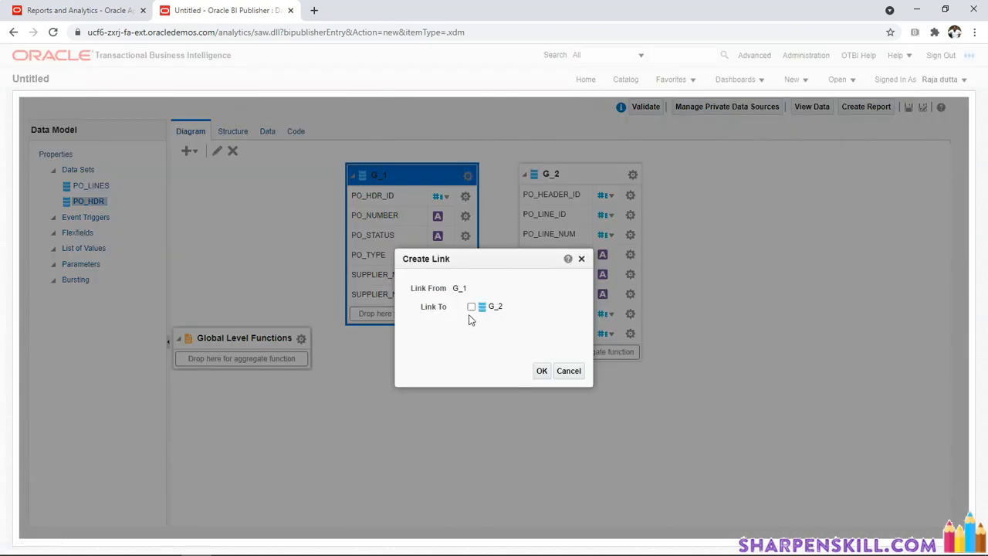
{"action": "left_click", "coordinate": [471, 306]}
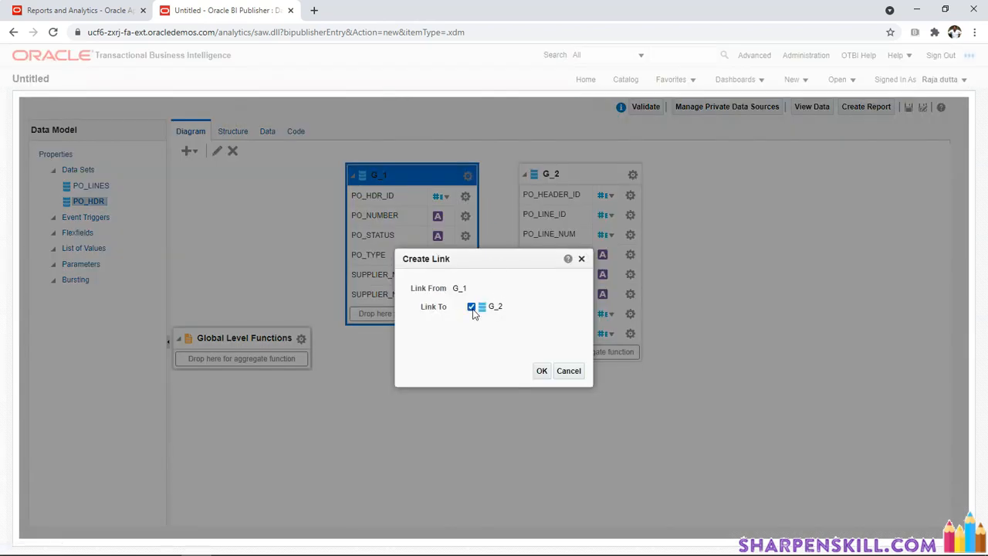
{"action": "left_click", "coordinate": [542, 371]}
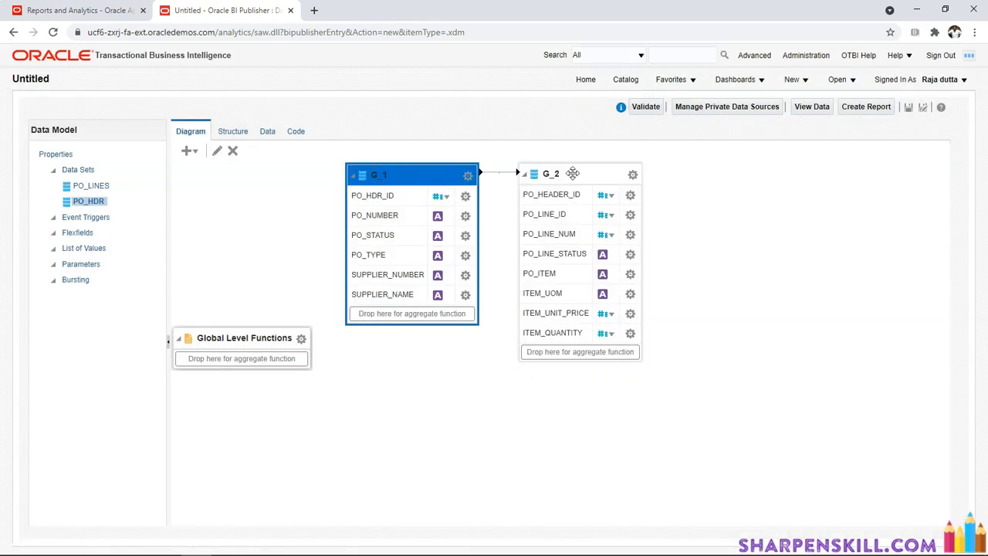
{"action": "left_click", "coordinate": [265, 131]}
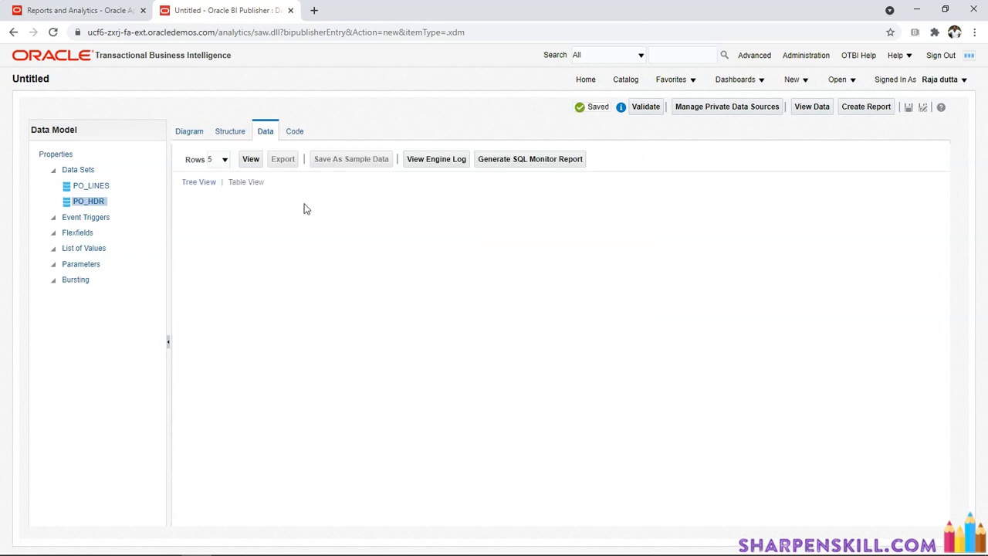
- Preview PO headers with nested lines, collapsing groups and viewing as tree and table
{"action": "left_click", "coordinate": [250, 159]}
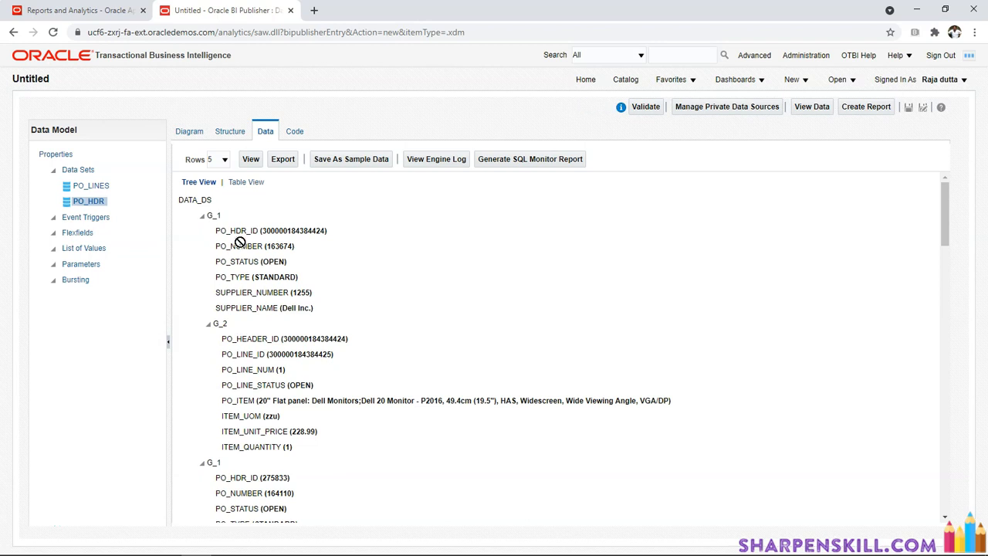
{"action": "scroll", "scroll_direction": "down", "scroll_amount": 3}
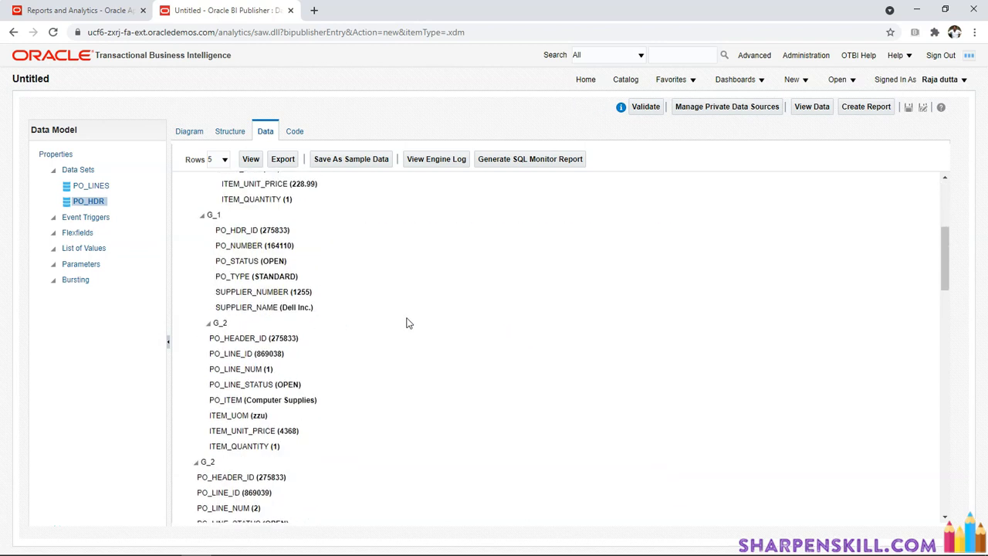
{"action": "scroll", "scroll_direction": "down", "scroll_amount": 3}
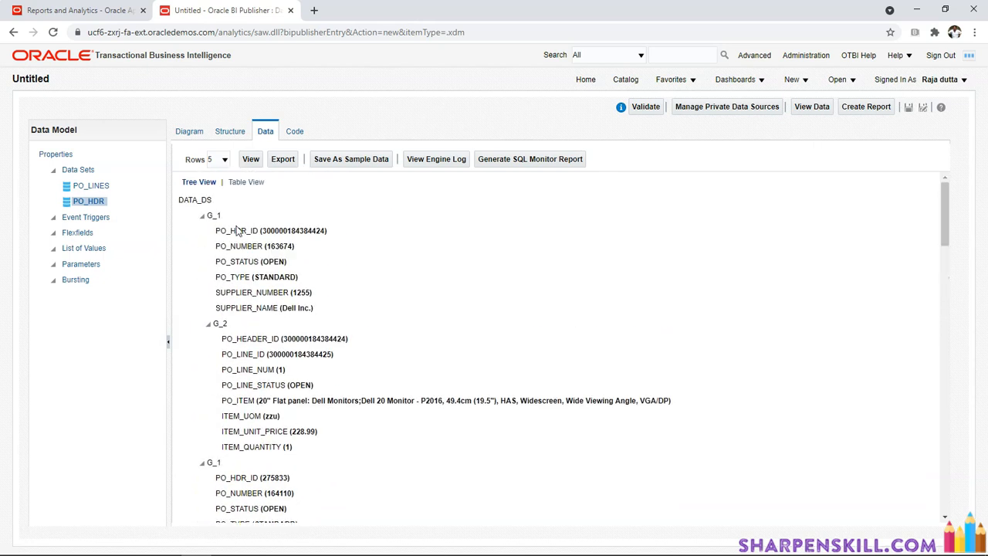
{"action": "left_click", "coordinate": [207, 324]}
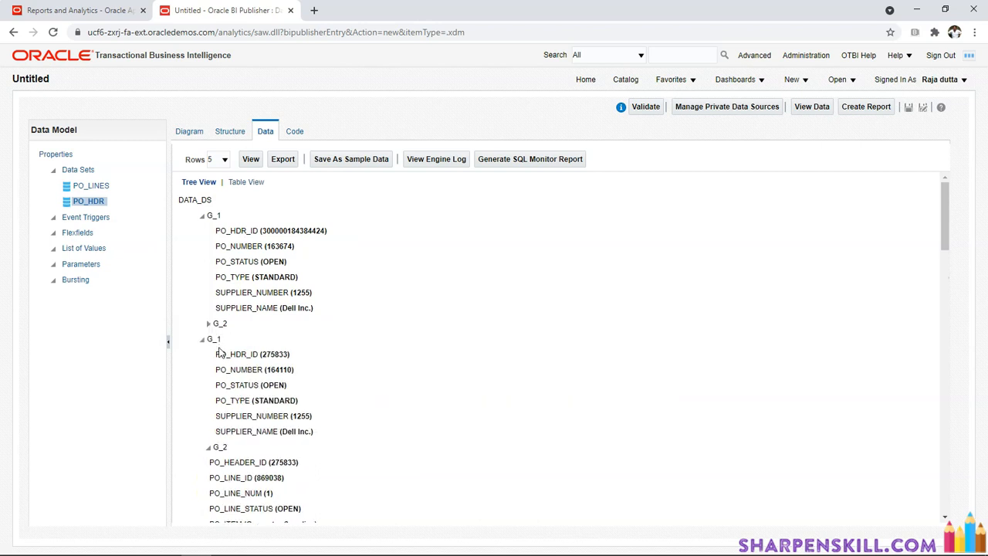
{"action": "left_click", "coordinate": [205, 339]}
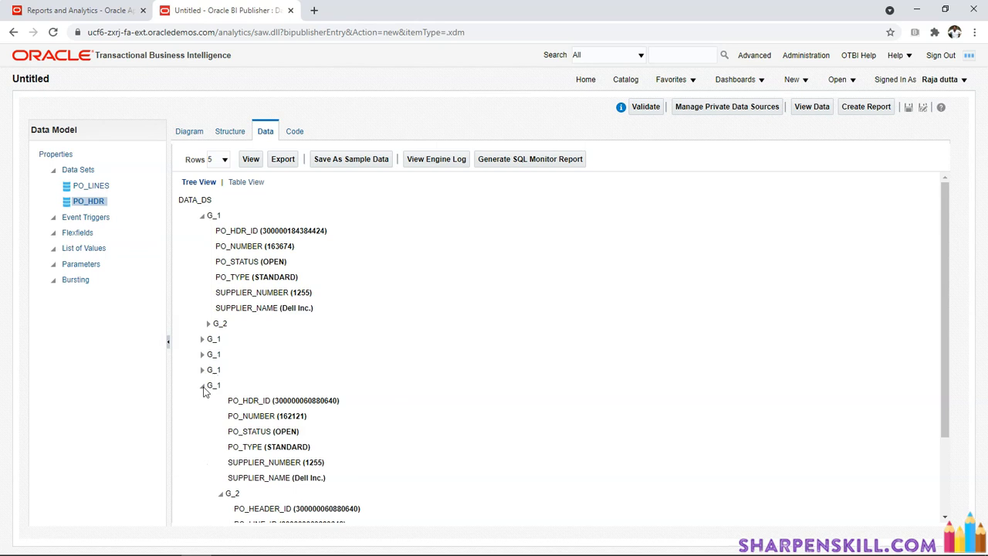
{"action": "left_click", "coordinate": [246, 181]}
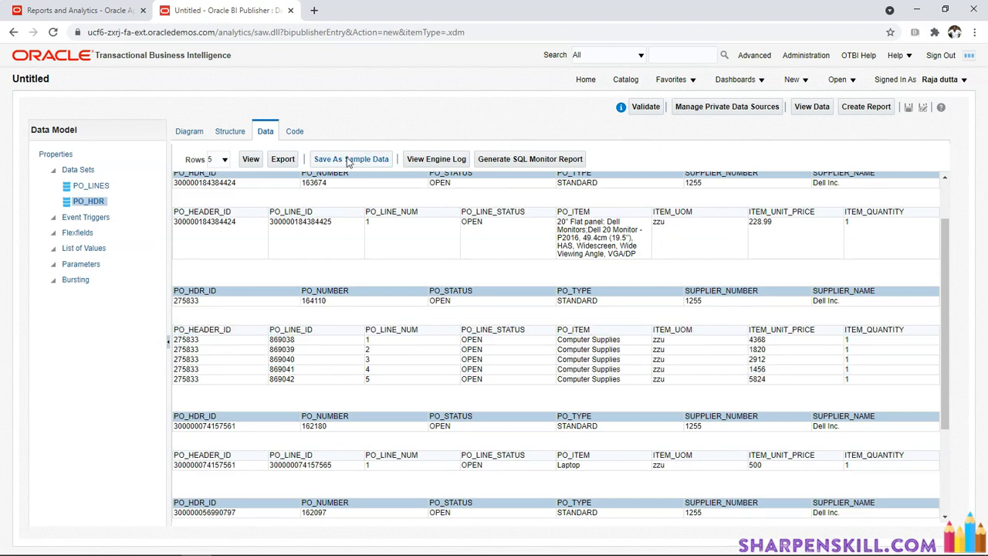
{"action": "mouse_move", "coordinate": [546, 314]}
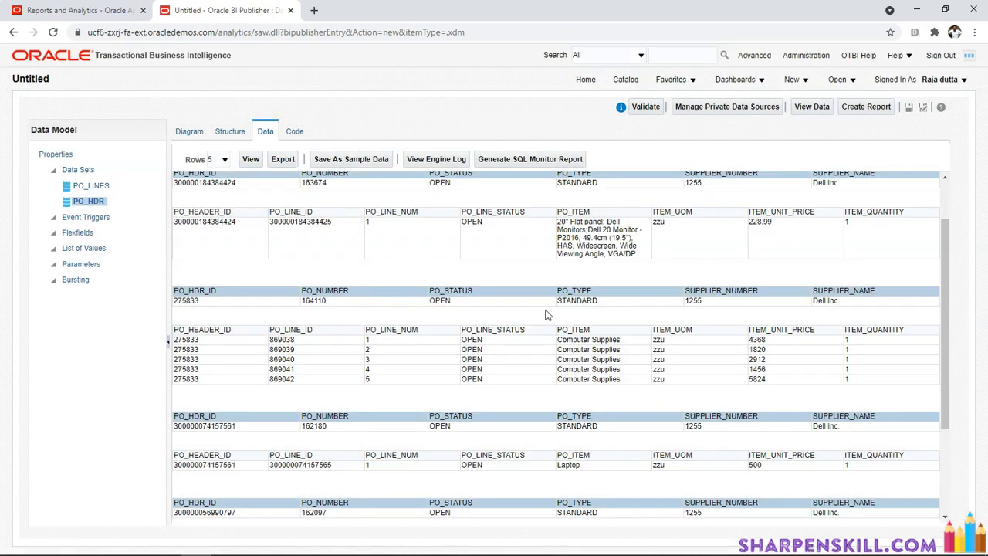
- Cancel the 'Leave site?' prompt to stay on the unsaved data model
{"action": "left_click", "coordinate": [866, 106]}
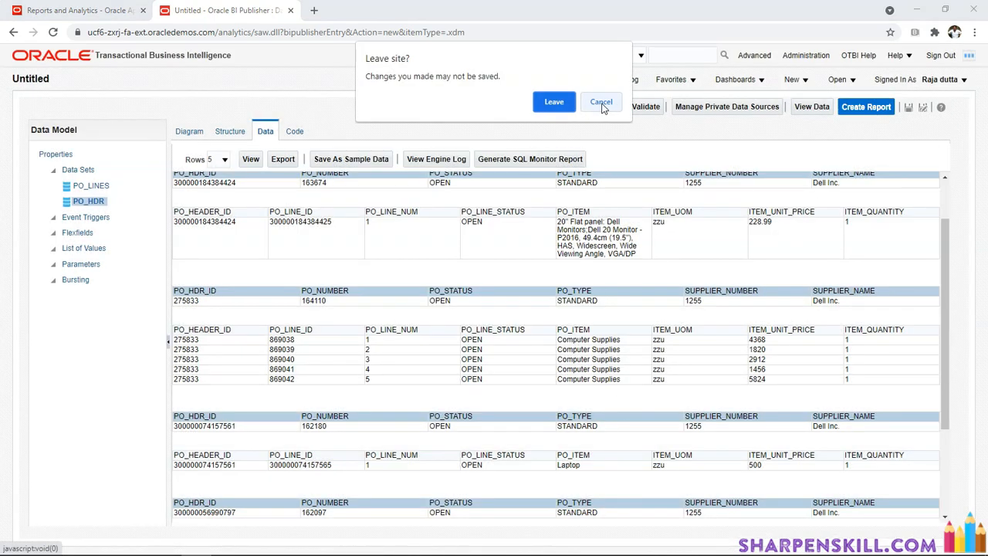
{"action": "left_click", "coordinate": [601, 102]}
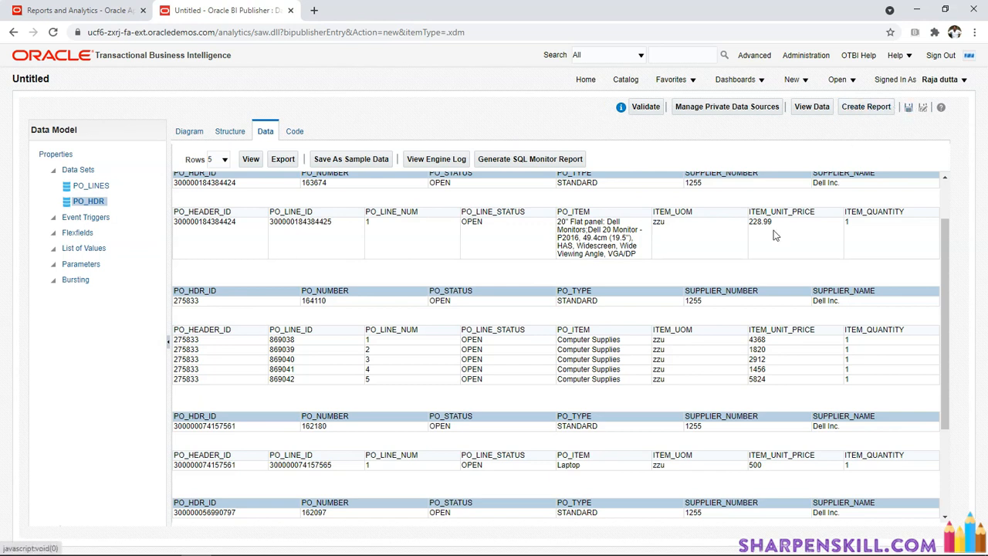
{"action": "mouse_move", "coordinate": [654, 175]}
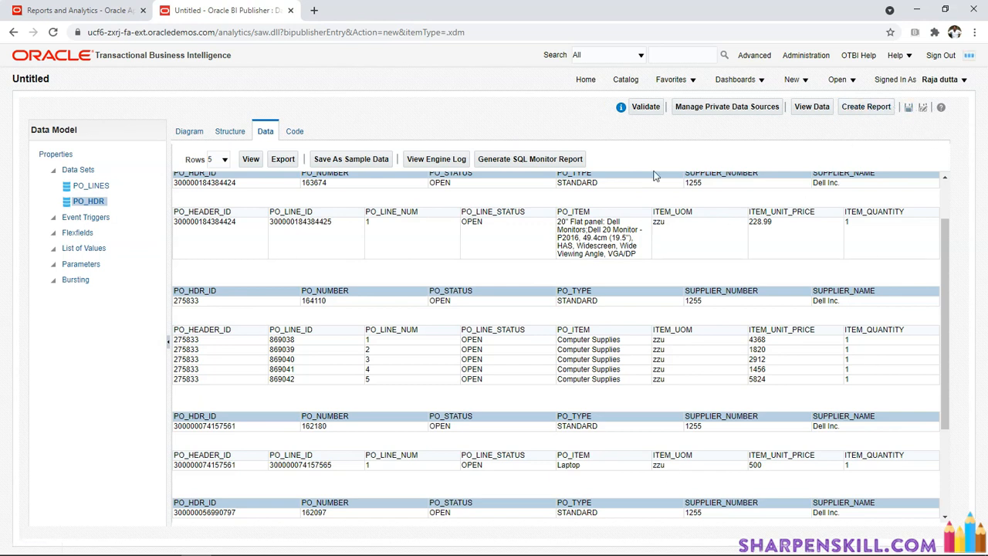
- Save the data model as XX_PO_MASTER_DETAILS_GROUP_LINK_DM under Shared Folders > Custom > Financials
{"action": "left_click", "coordinate": [350, 159]}
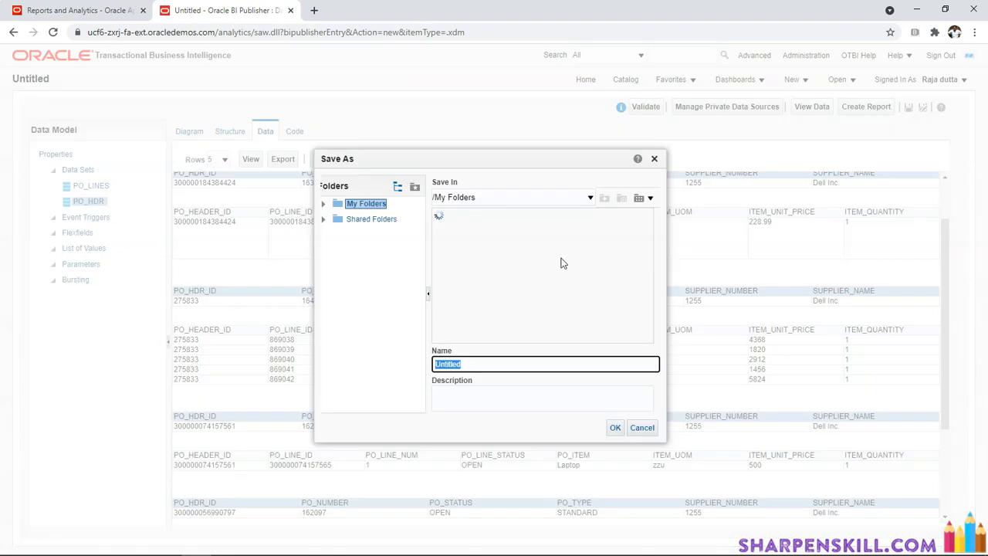
{"action": "left_click", "coordinate": [323, 218]}
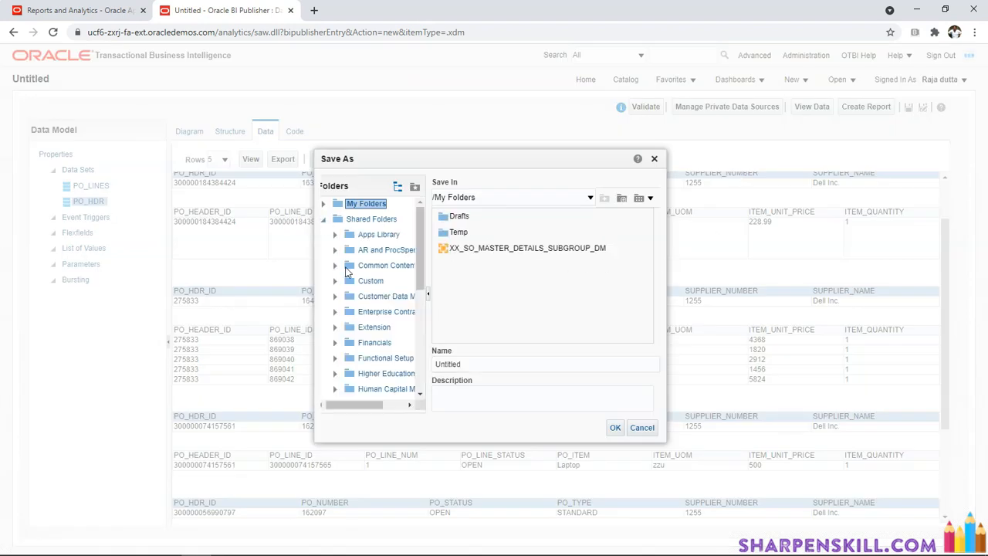
{"action": "scroll", "scroll_direction": "down", "scroll_amount": 3}
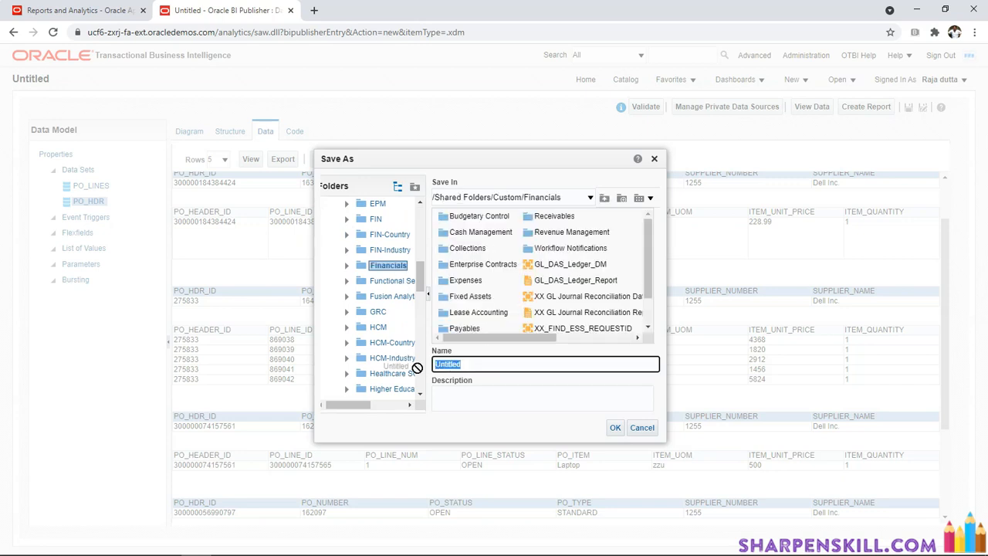
{"action": "type", "text": "XX_PO_MAST"}
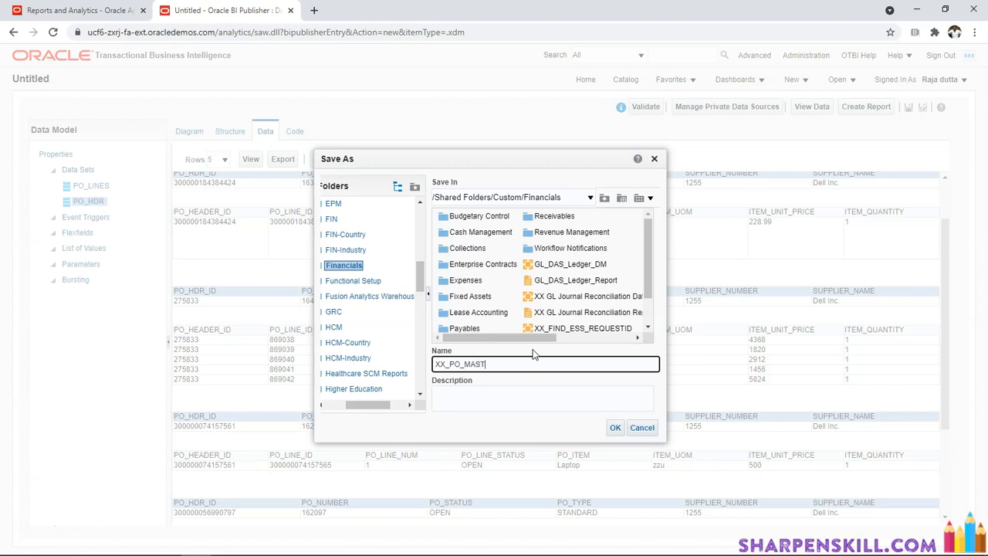
{"action": "type", "text": "ER_DETAILS_GROUP"}
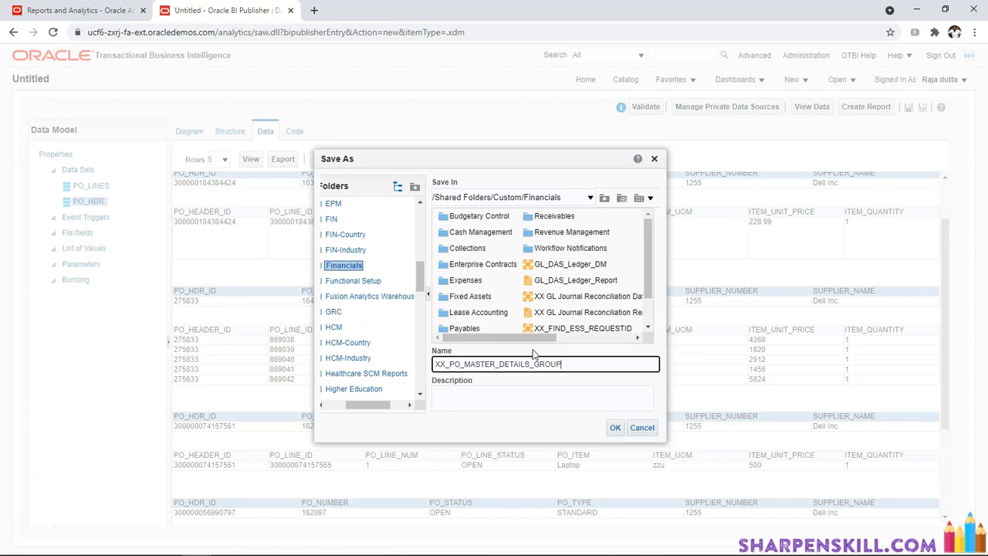
{"action": "type", "text": "_LINK_D"}
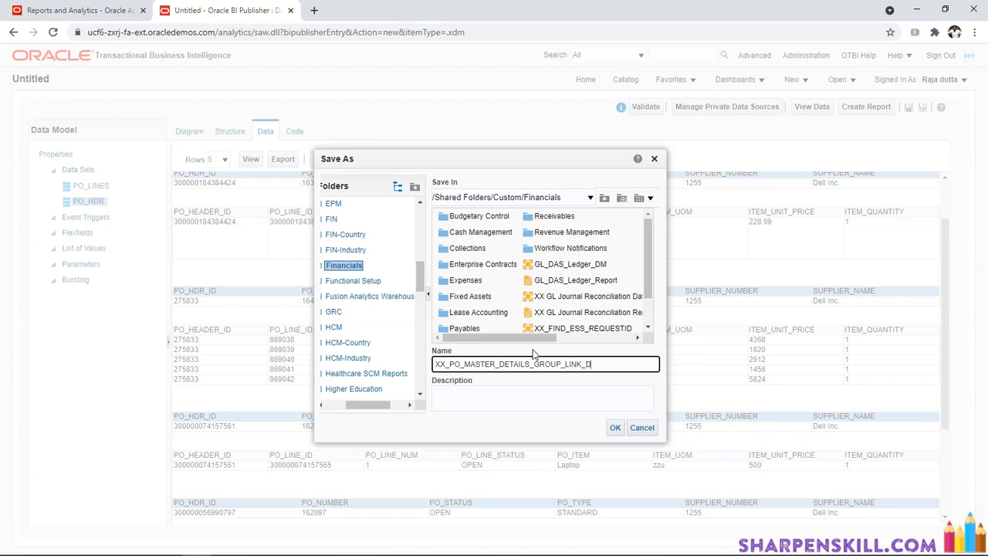
{"action": "type", "text": "M"}
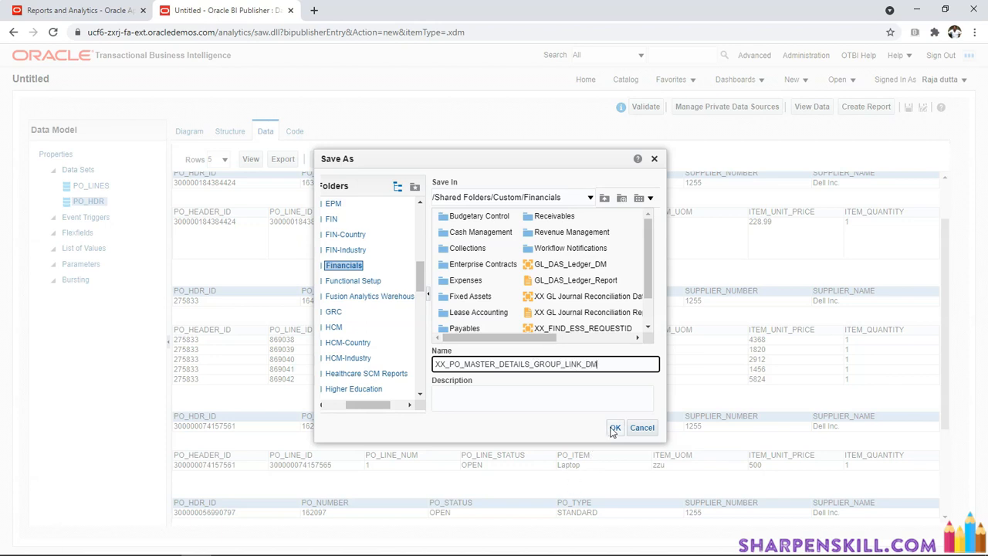
{"action": "left_click", "coordinate": [615, 428]}
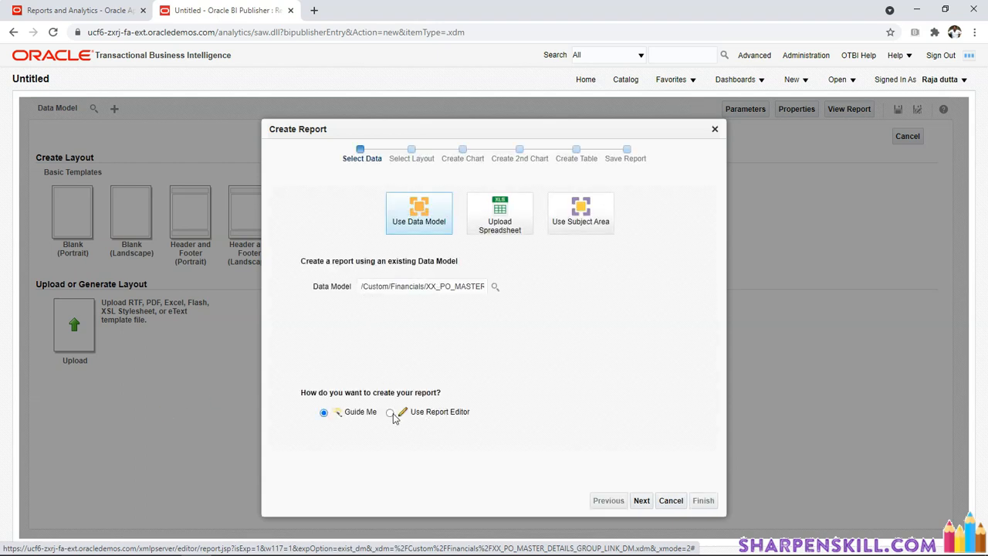
- Finish the wizard with Use Report Editor and name the report XX_PO_MASTER_DETAILS_GROUP_LINK_REPORT in Financials
{"action": "left_click", "coordinate": [389, 412]}
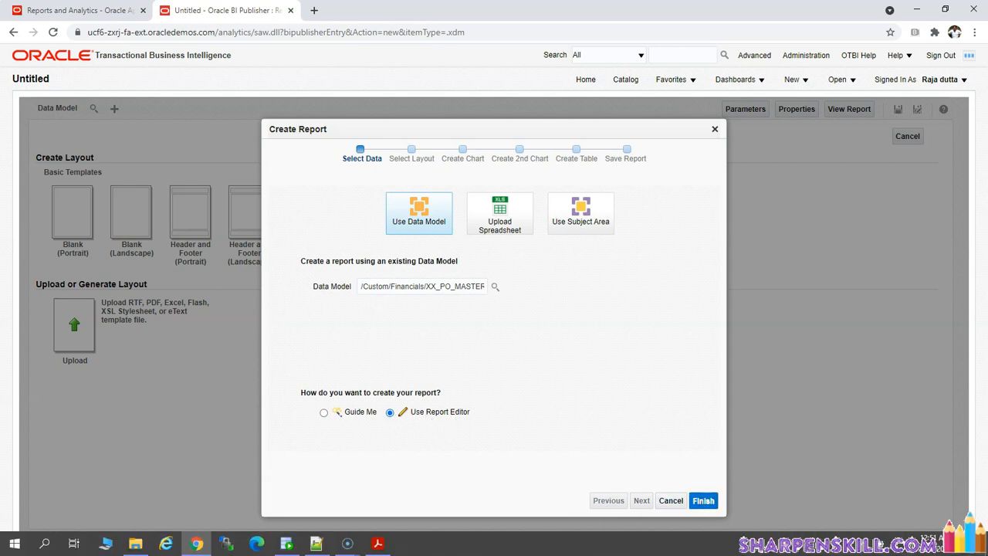
{"action": "left_click", "coordinate": [703, 500]}
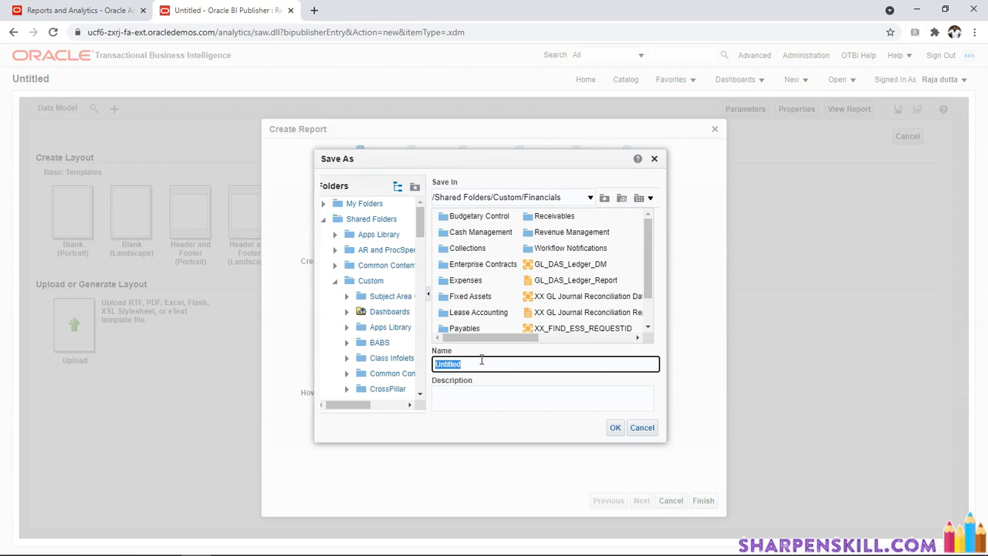
{"action": "type", "text": "XX_PO_MASTER_DET"}
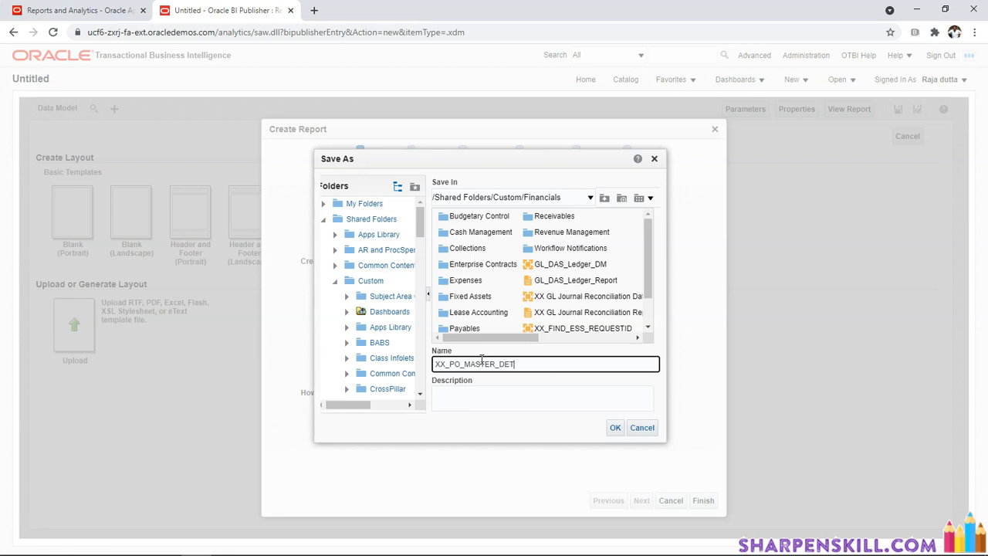
{"action": "type", "text": "AILS_GROUP_LINK_REPORT"}
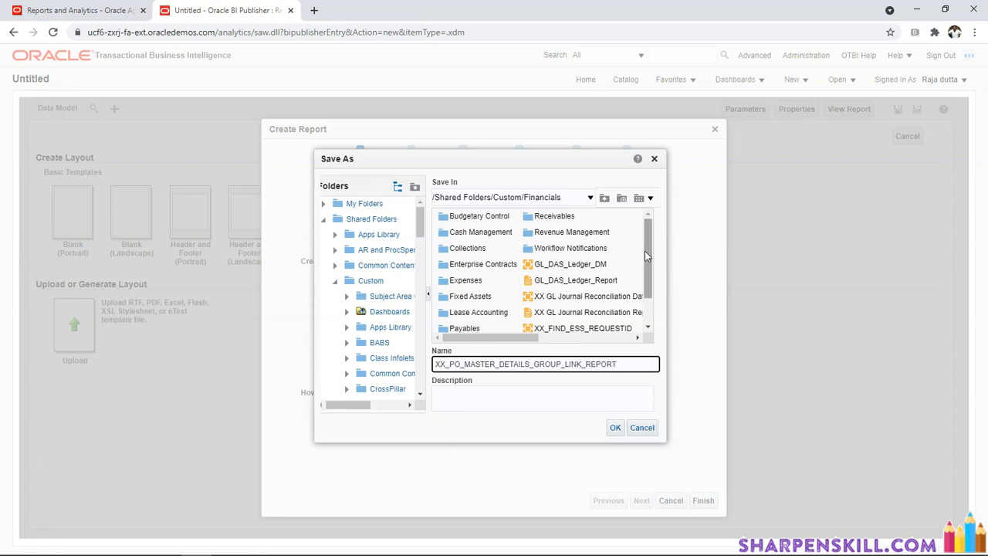
{"action": "scroll", "scroll_direction": "down", "scroll_amount": 3}
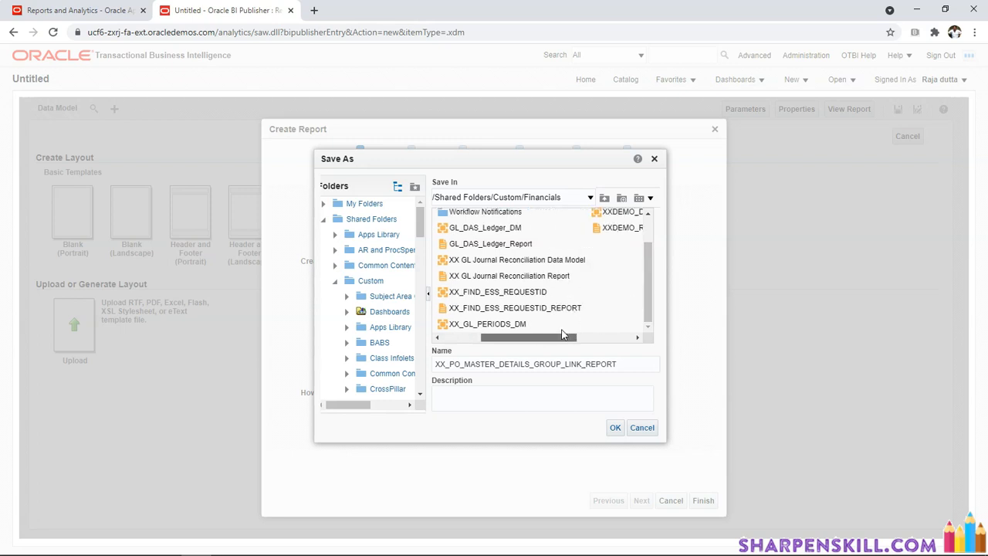
{"action": "scroll", "scroll_direction": "down", "scroll_amount": 3}
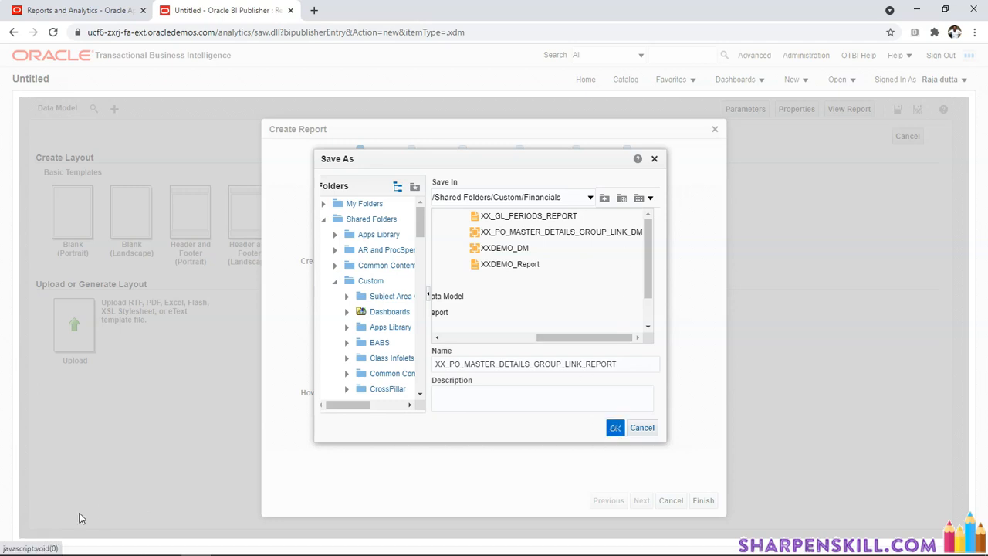
- Confirm the report save, auto-generate a layout named TEMPLATE, and save the report with it
{"action": "left_click", "coordinate": [615, 427]}
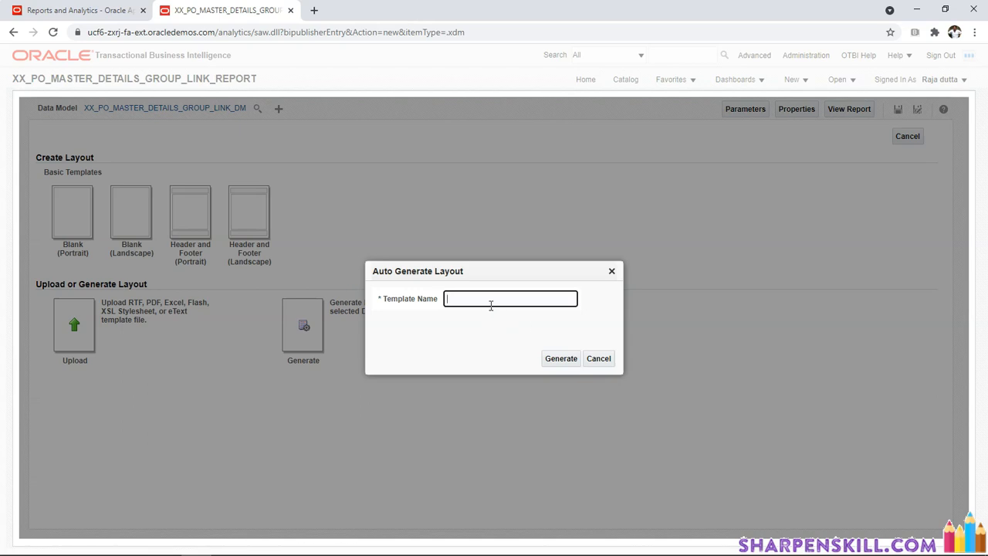
{"action": "type", "text": "TEMPLATE"}
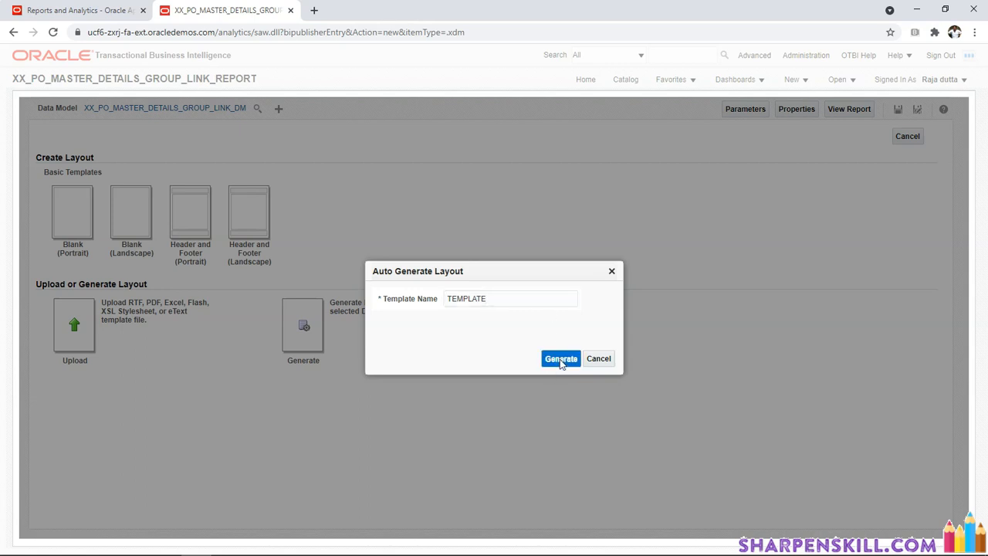
{"action": "left_click", "coordinate": [560, 358]}
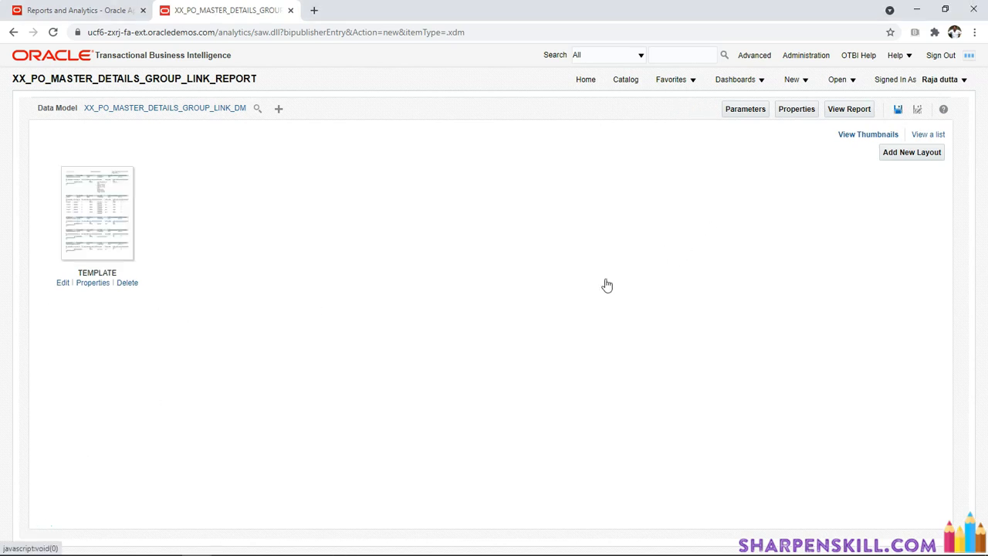
{"action": "left_click", "coordinate": [900, 108]}
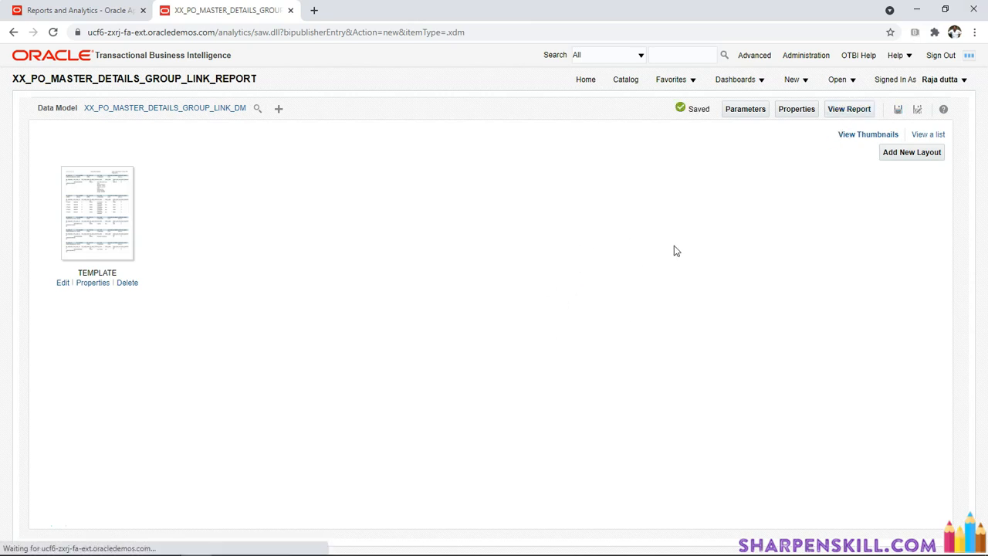
{"action": "left_click", "coordinate": [848, 108]}
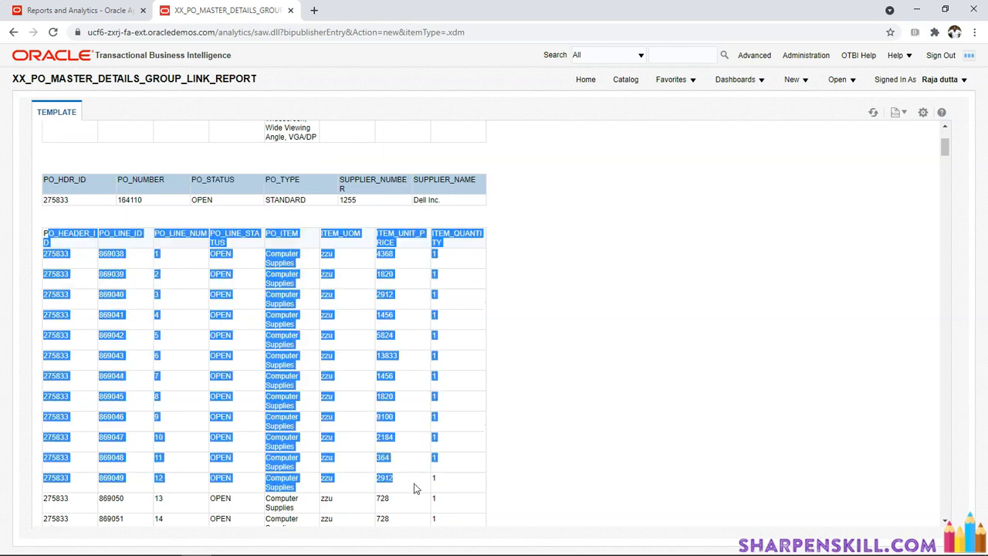
- Scroll the TEMPLATE output to check each PO header is followed by its own lines table
{"action": "scroll", "scroll_direction": "down", "scroll_amount": 3}
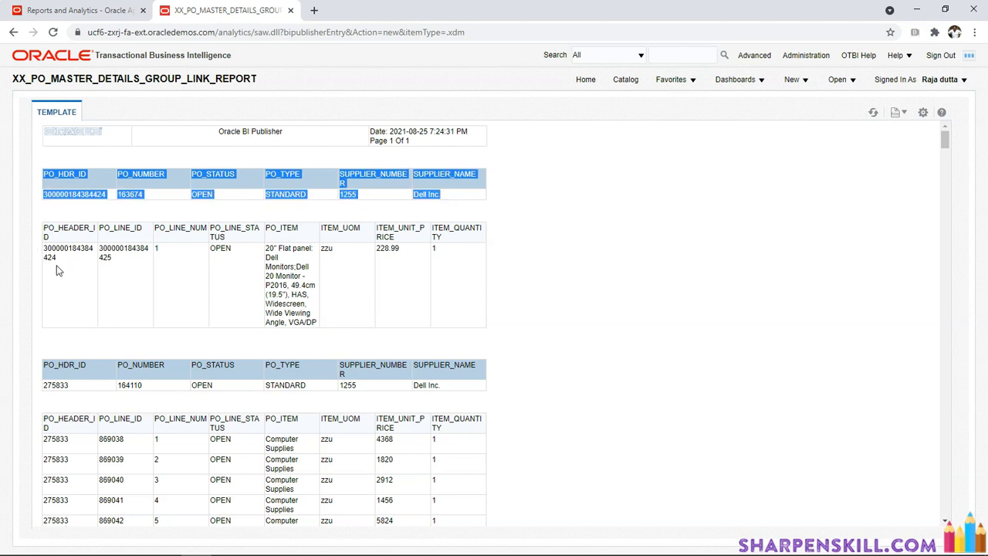
{"action": "mouse_move", "coordinate": [367, 386]}
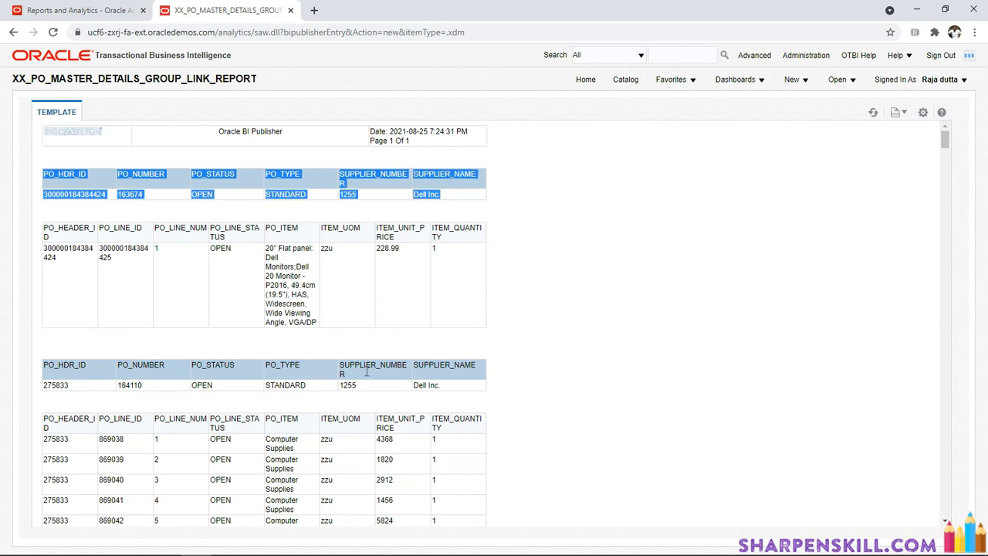
{"action": "mouse_move", "coordinate": [314, 297]}
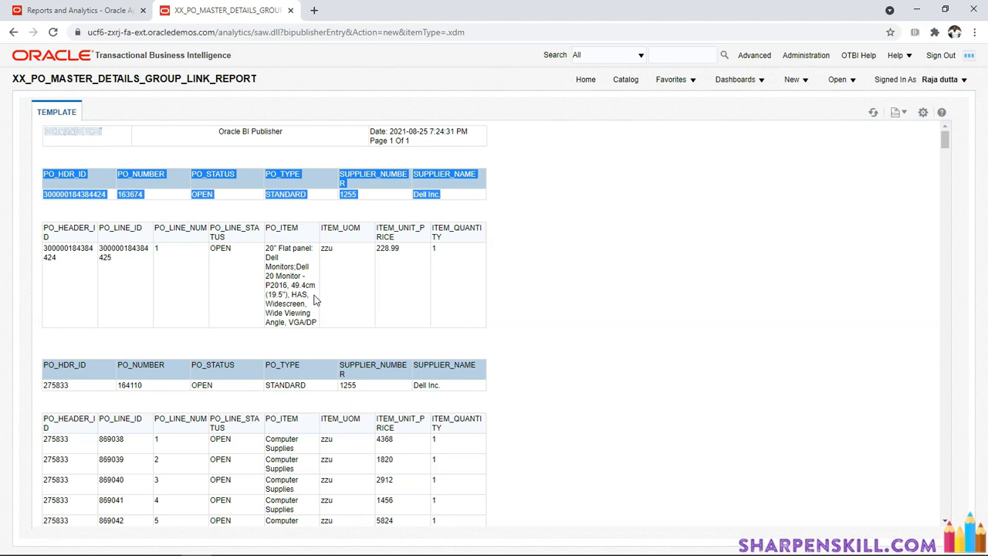
{"action": "mouse_move", "coordinate": [167, 398]}
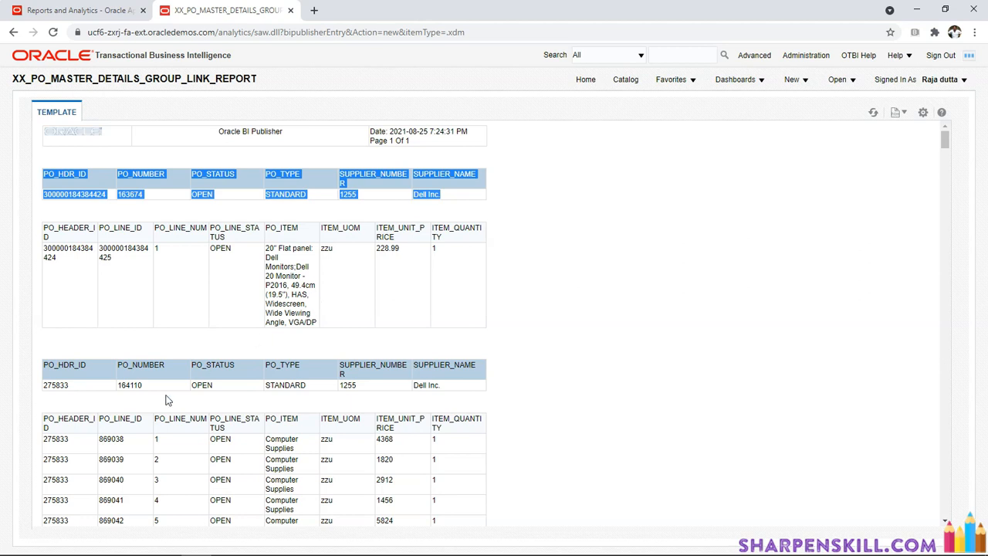